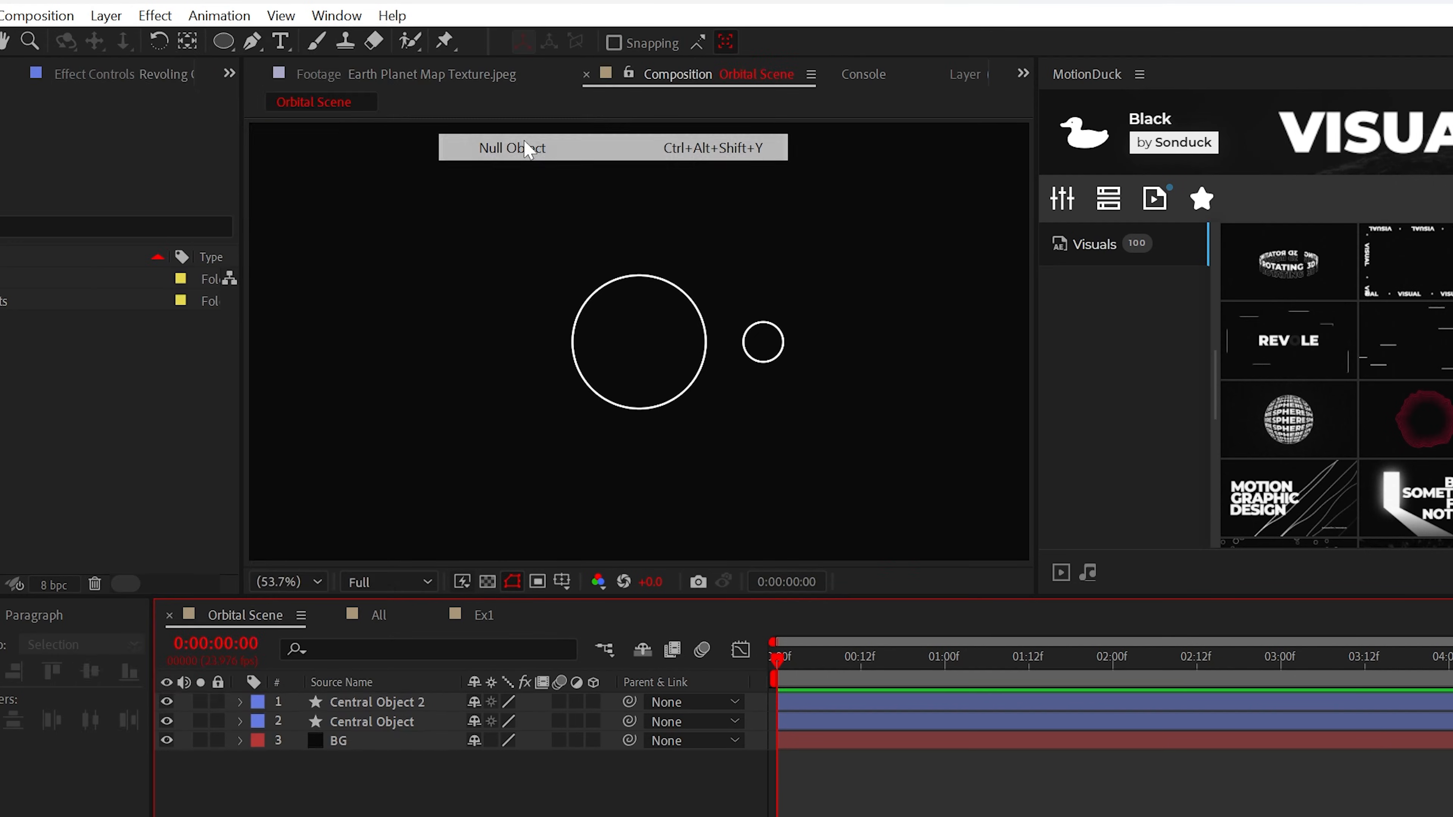
Step: Add a null layer and give its Y Rotation the expression time*200
{"action": "left_click", "coordinate": [512, 147]}
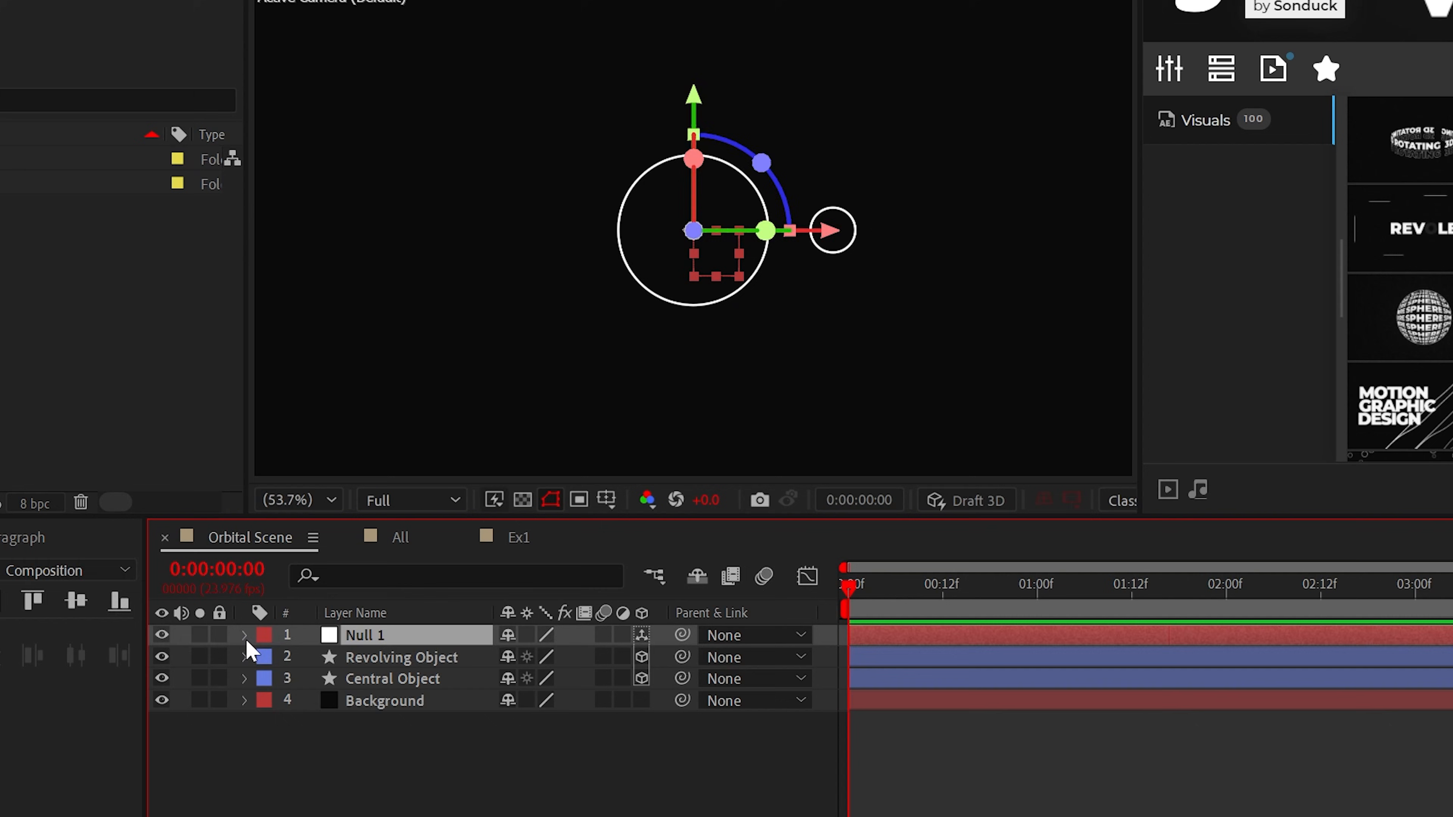
{"action": "left_click", "coordinate": [244, 635]}
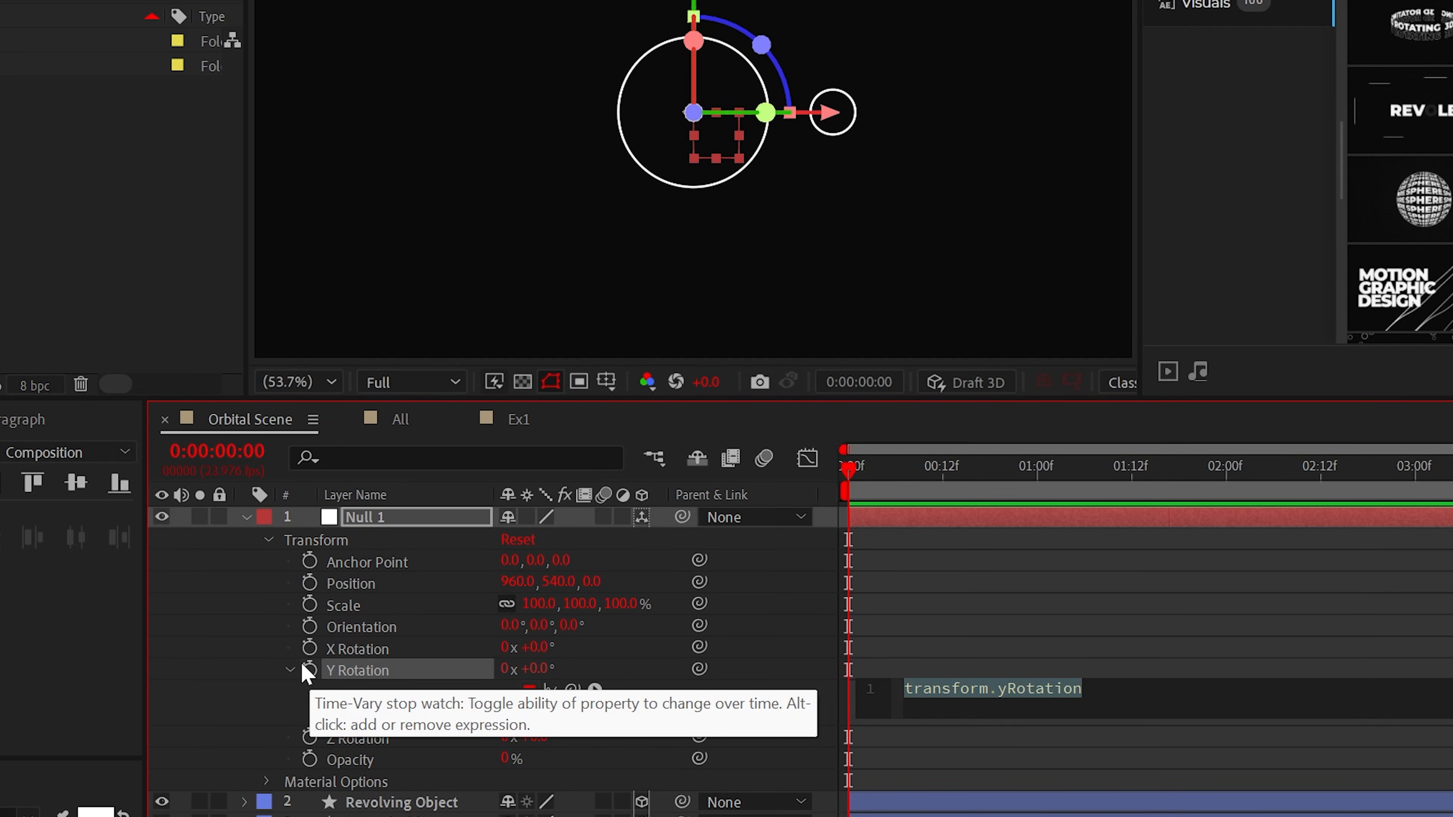
{"action": "type", "text": "time*200"}
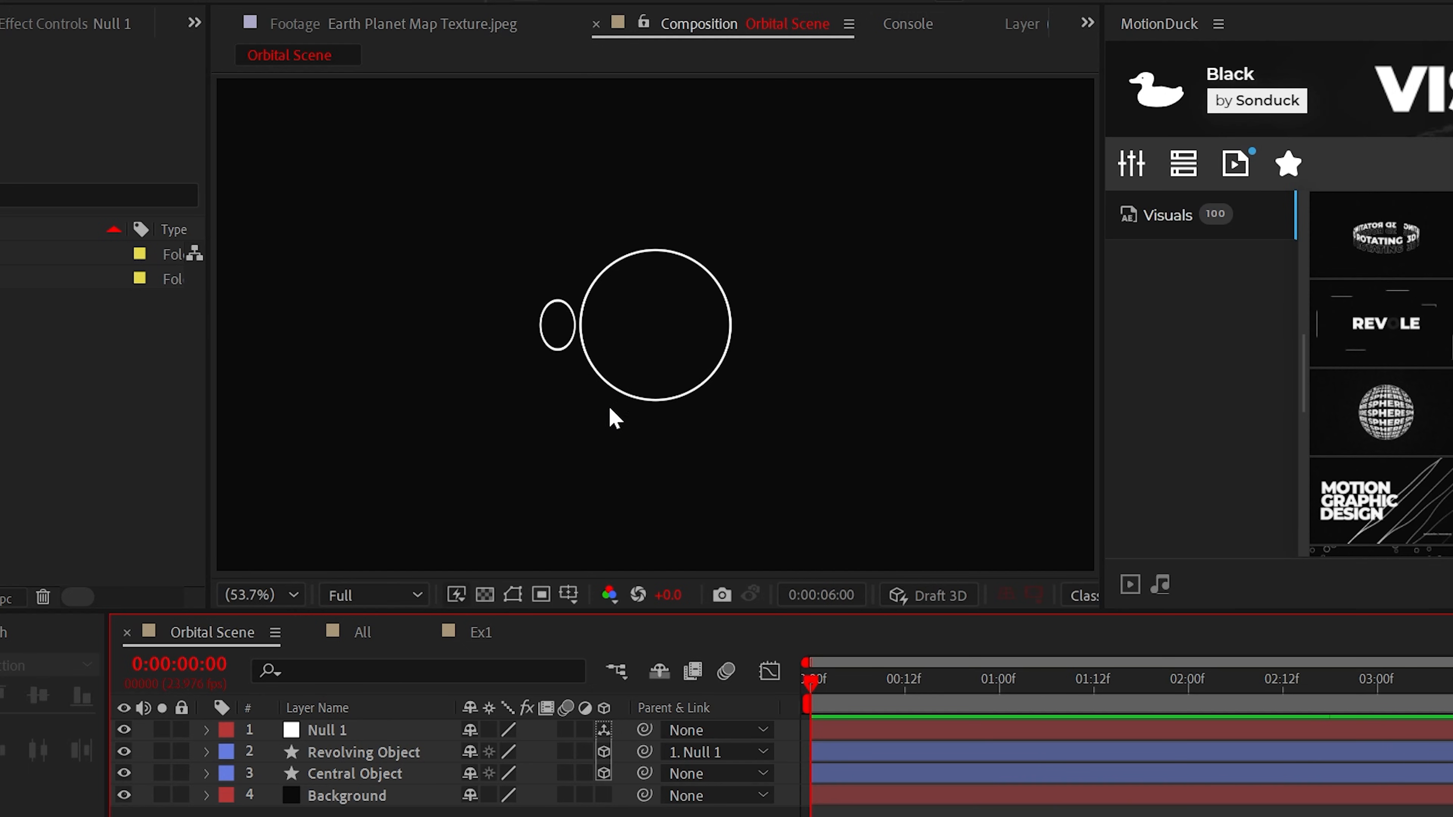
Step: Parent the Revolving Object to Null 1 and set Auto-Orient so it faces the camera
{"action": "left_click", "coordinate": [362, 752]}
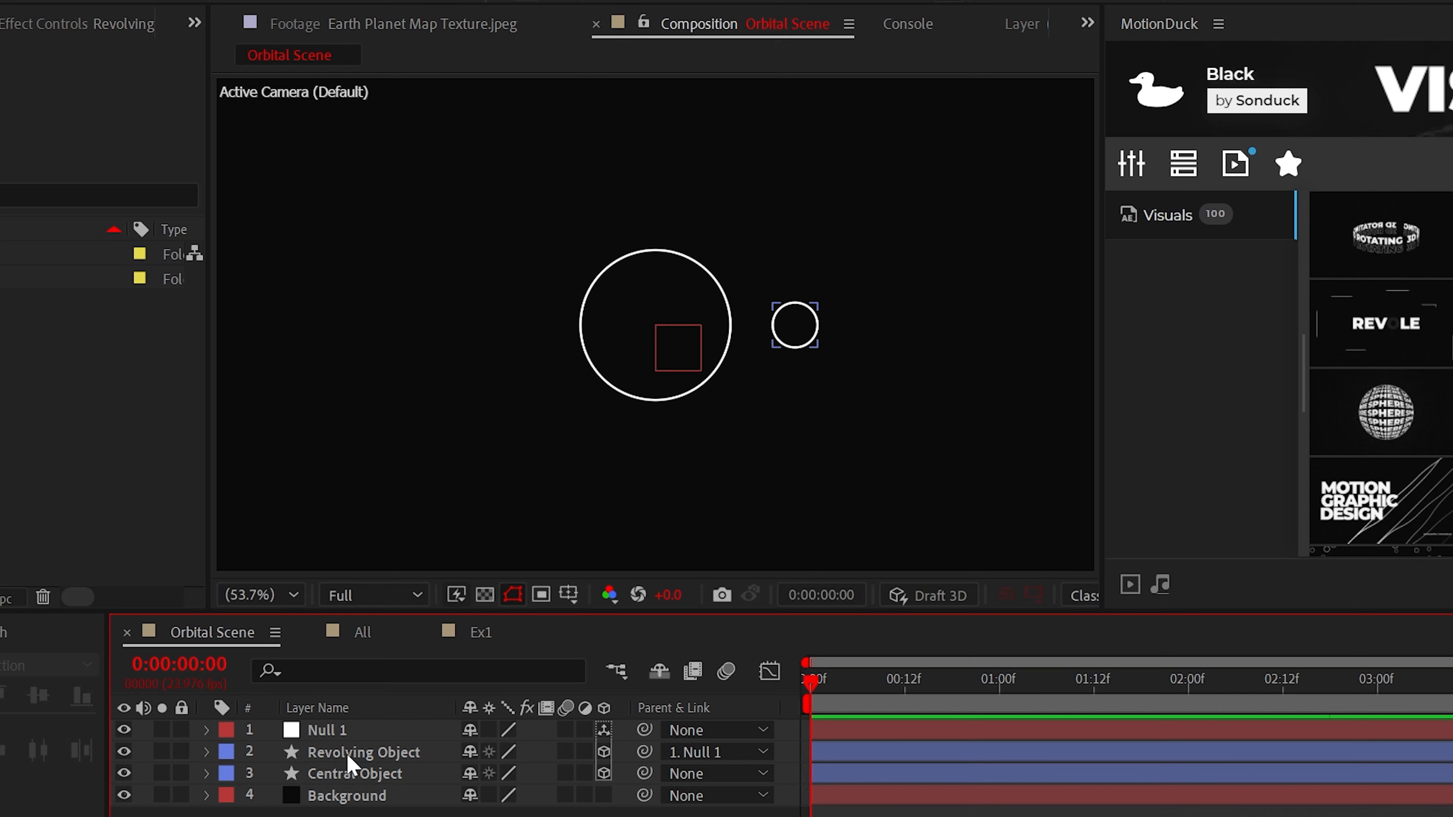
{"action": "left_click", "coordinate": [215, 15]}
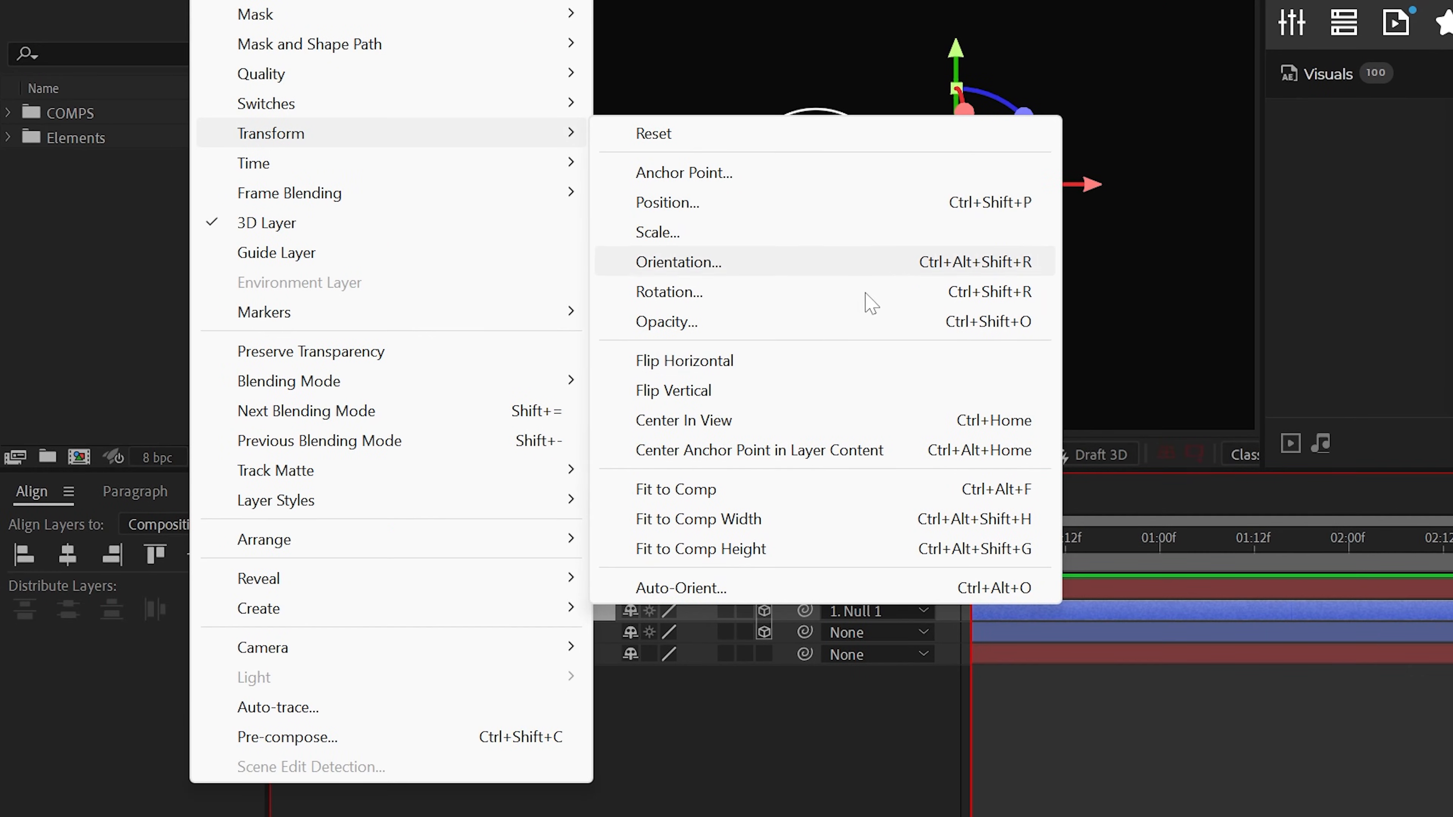
{"action": "left_click", "coordinate": [682, 587]}
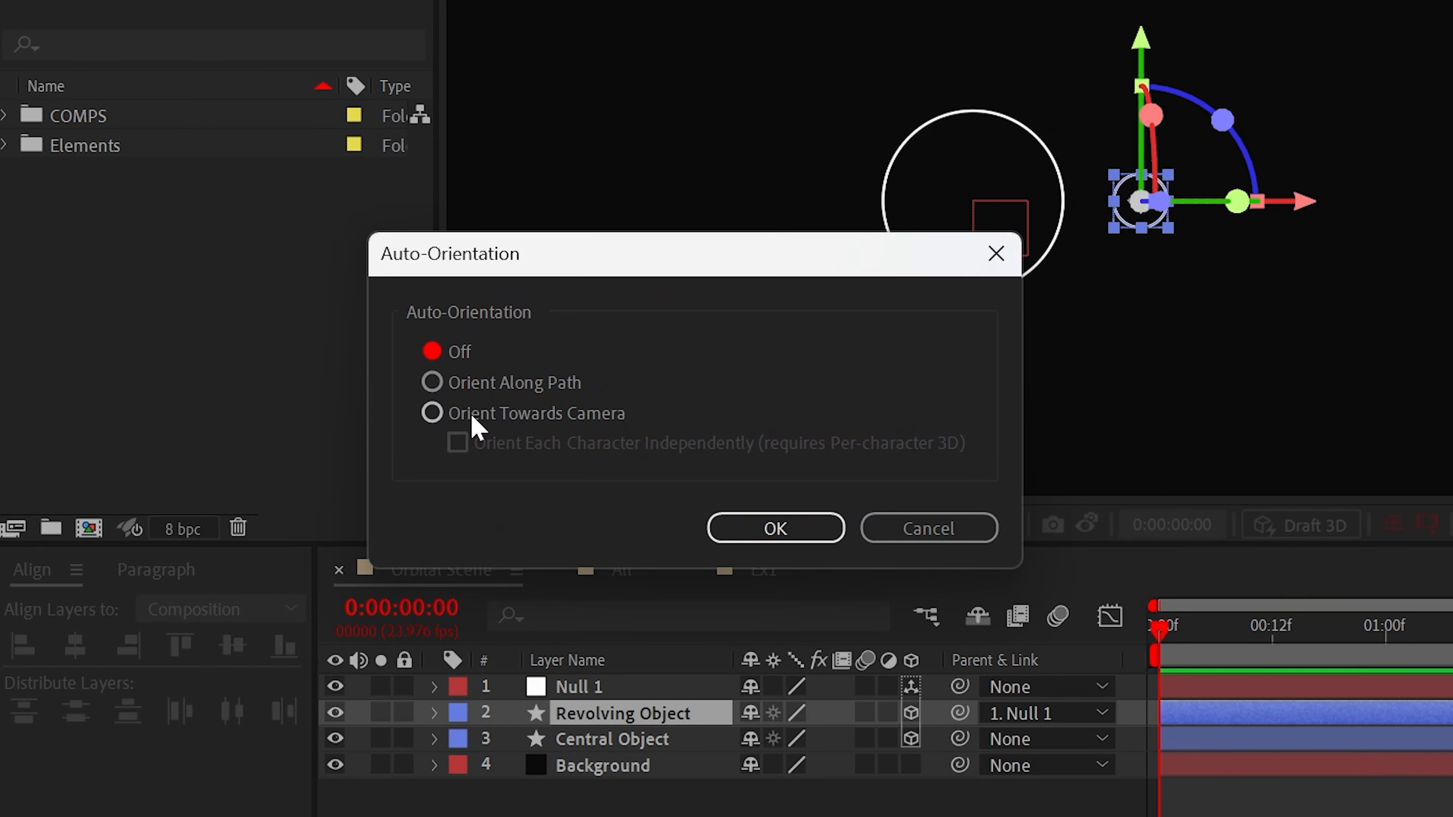
{"action": "left_click", "coordinate": [777, 528]}
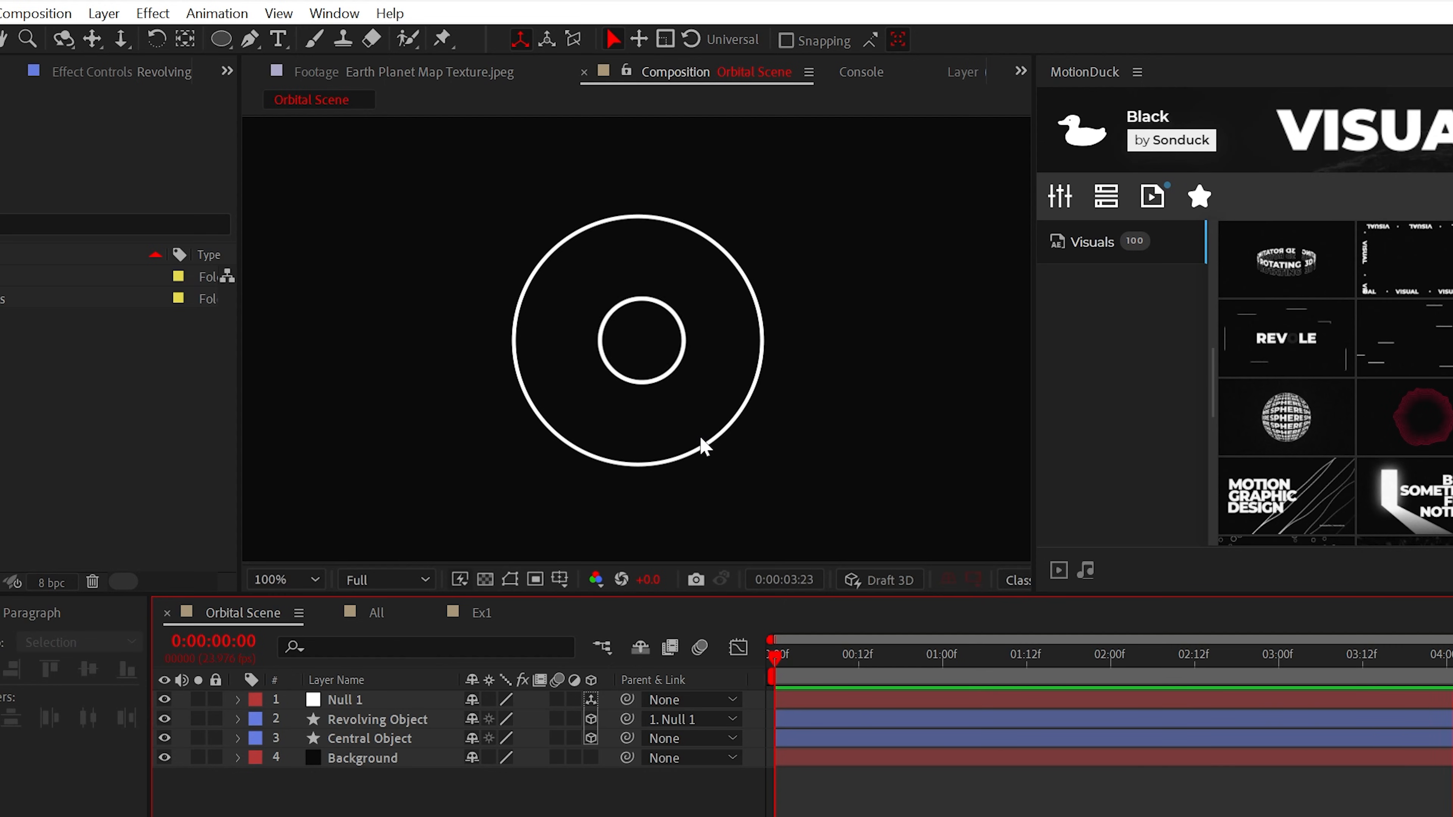
Step: Draw an unfilled ellipse ring named Orbit Path through the orbiting circle
{"action": "left_click", "coordinate": [220, 39]}
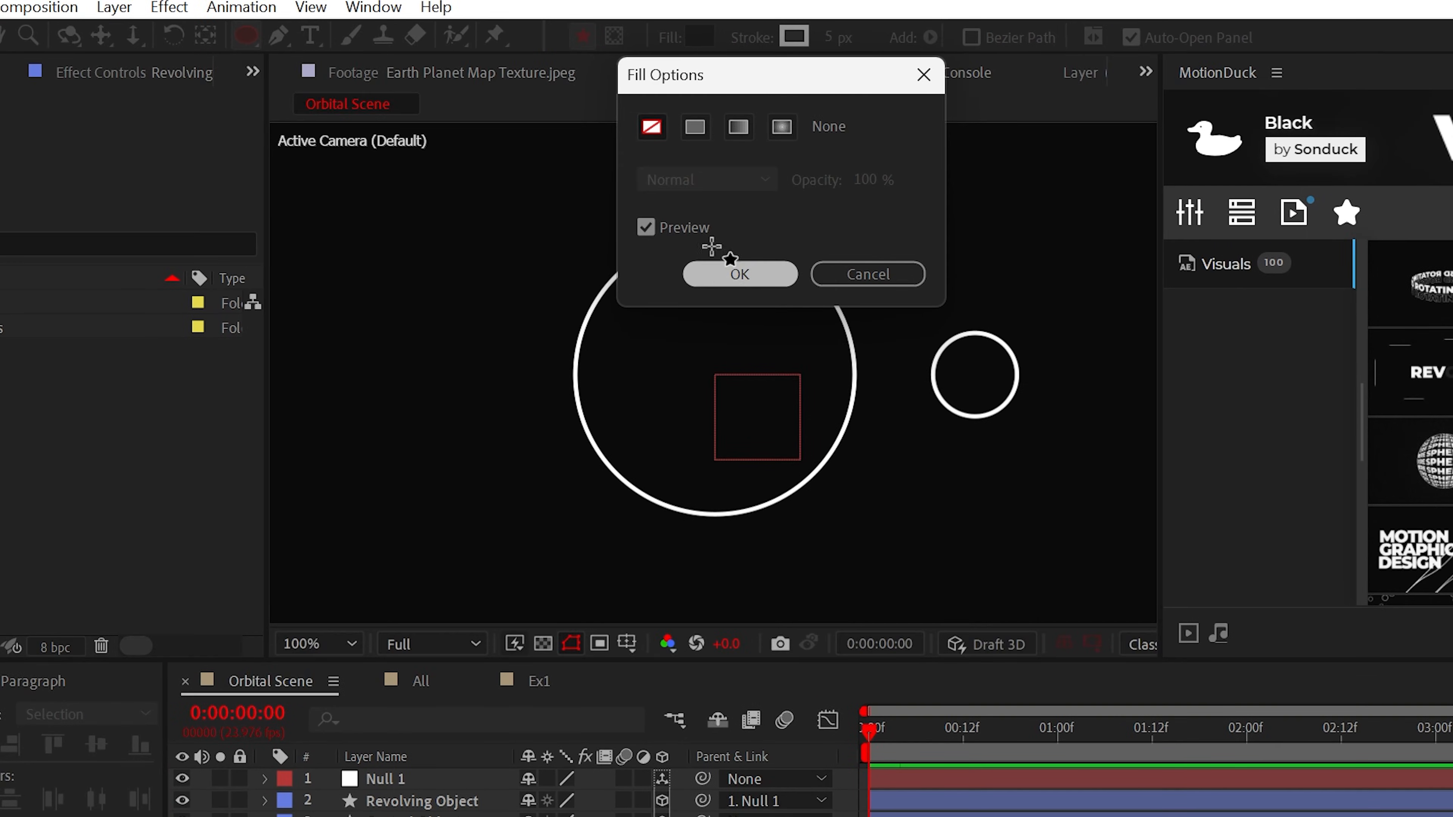
{"action": "left_click", "coordinate": [738, 273]}
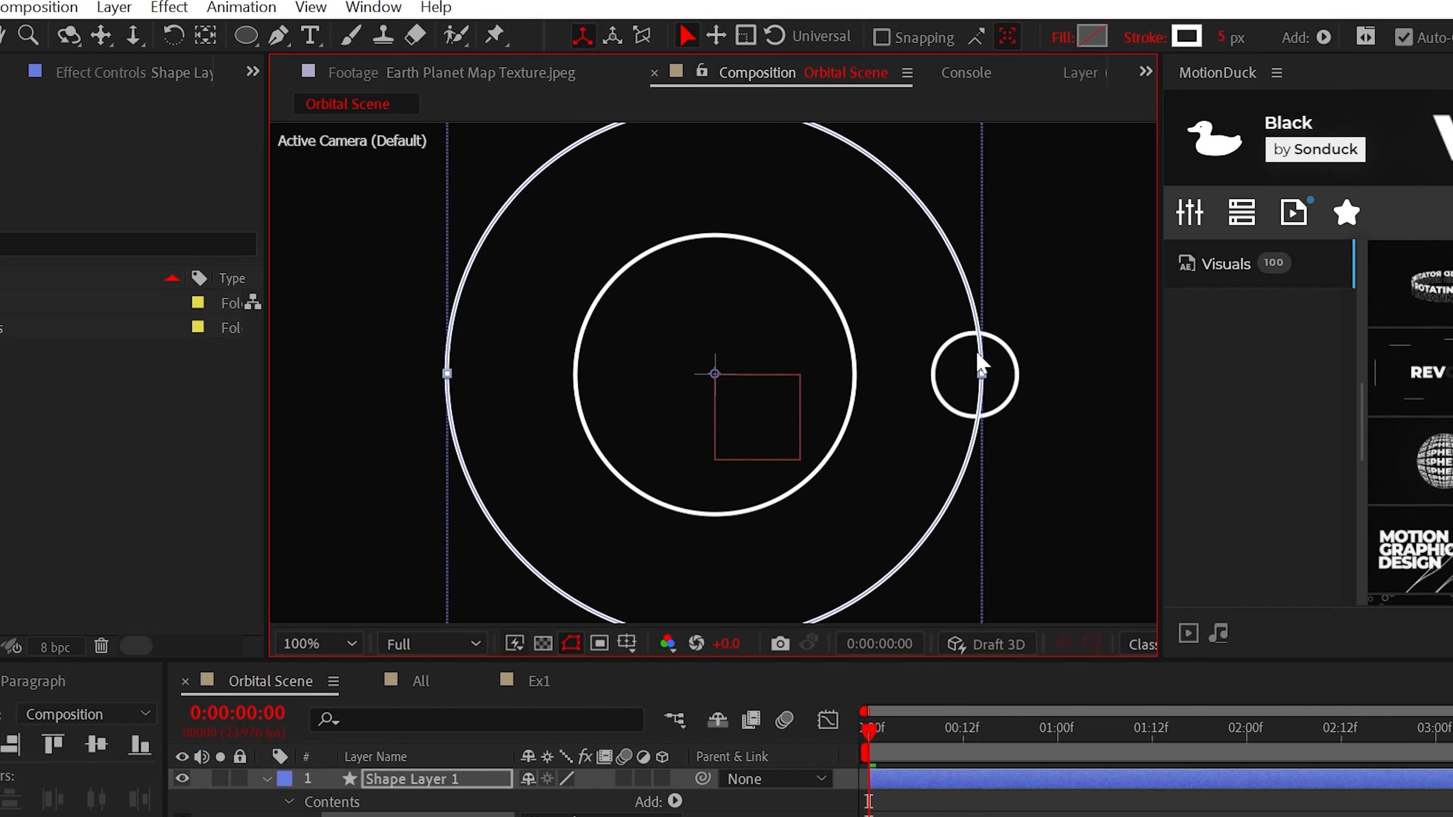
{"action": "left_click", "coordinate": [538, 681]}
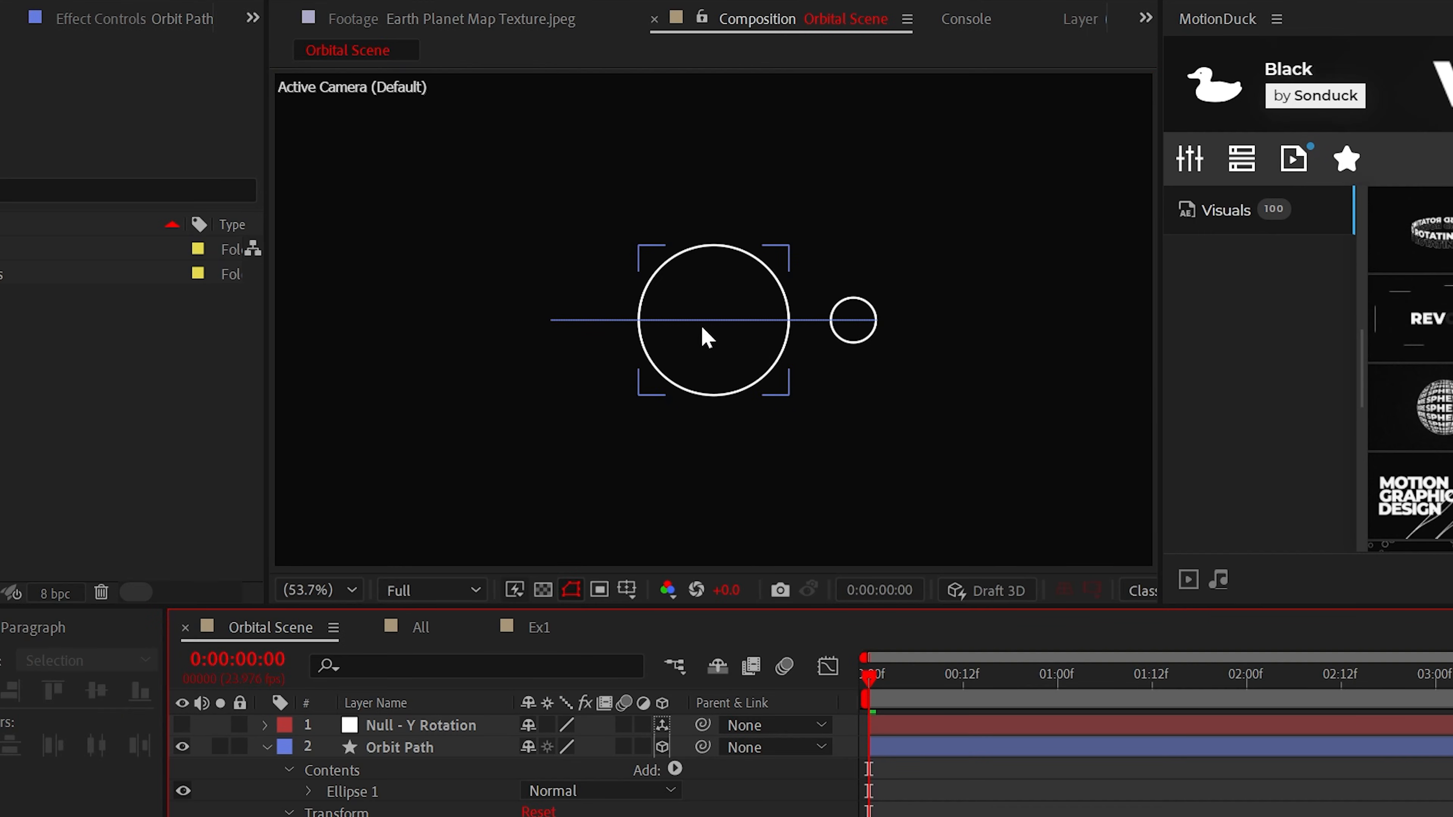
{"action": "mouse_move", "coordinate": [659, 387]}
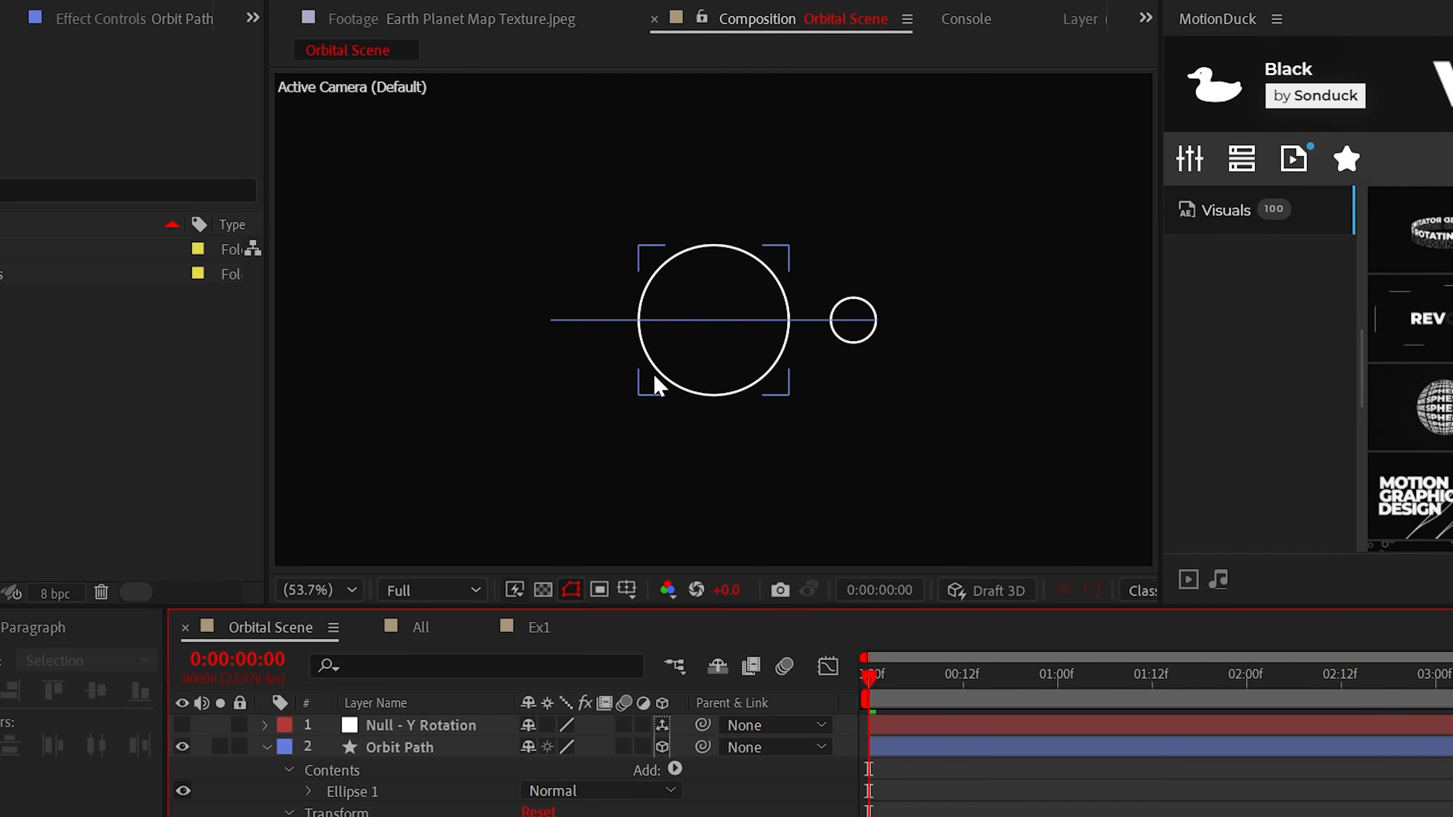
Step: Add a second null and rename it Null - Master to carry the orbit system
{"action": "left_click", "coordinate": [113, 18]}
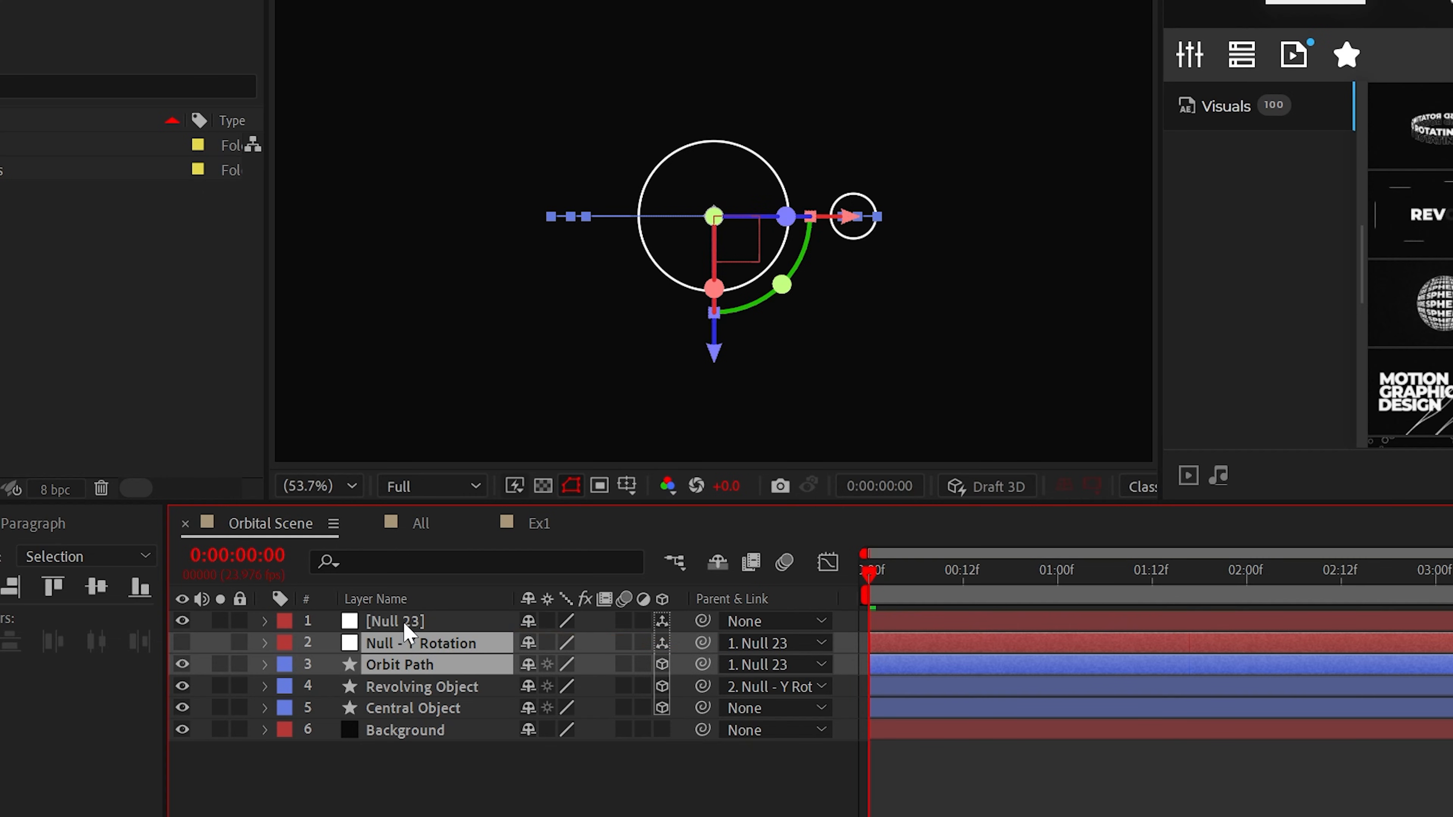
{"action": "left_click", "coordinate": [264, 620]}
{"action": "type", "text": "- Master"}
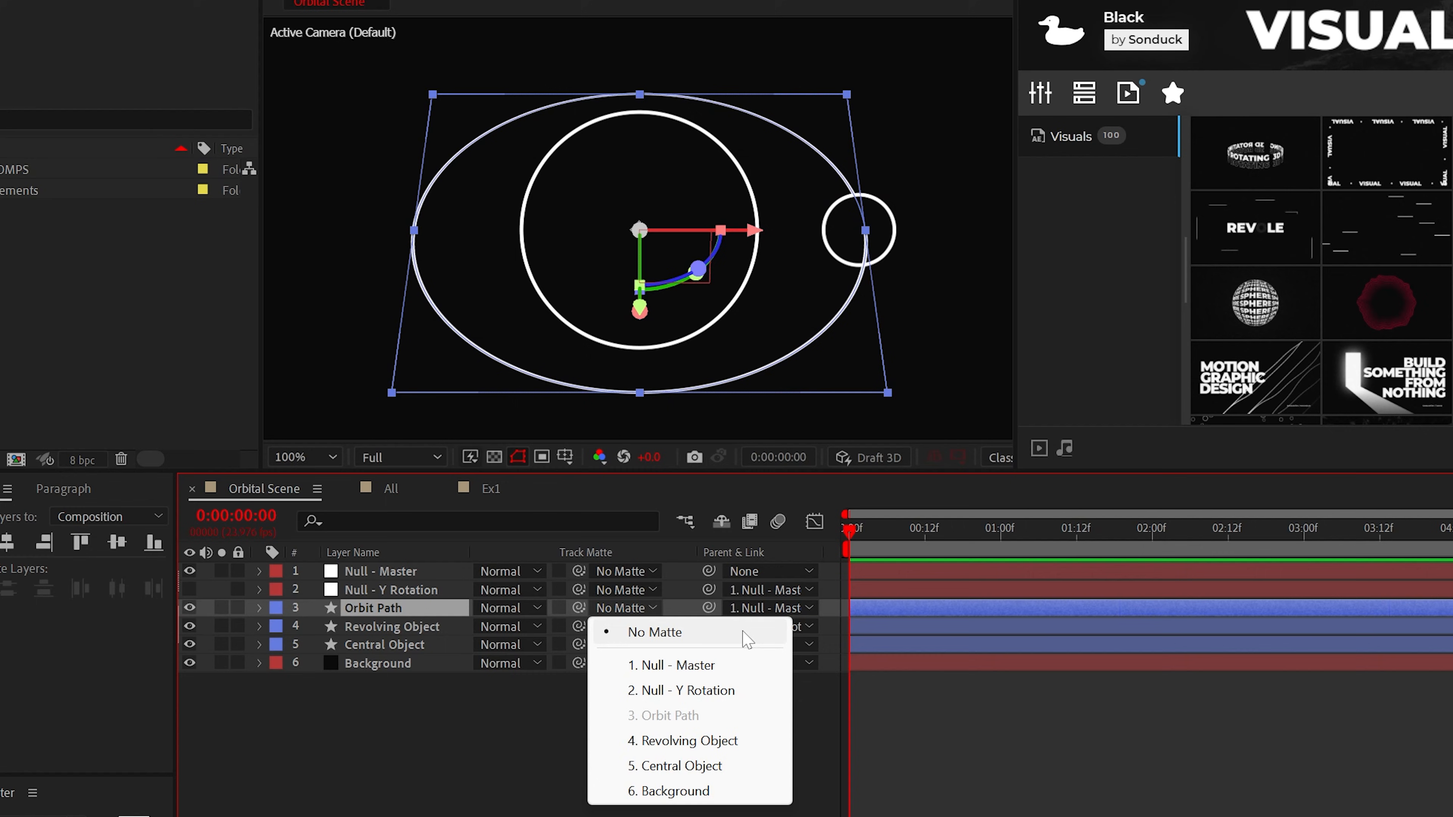
Step: Matte Orbit Path to Revolving Object and duplicate it as a dashed Orbit Path 2
{"action": "left_click", "coordinate": [690, 739]}
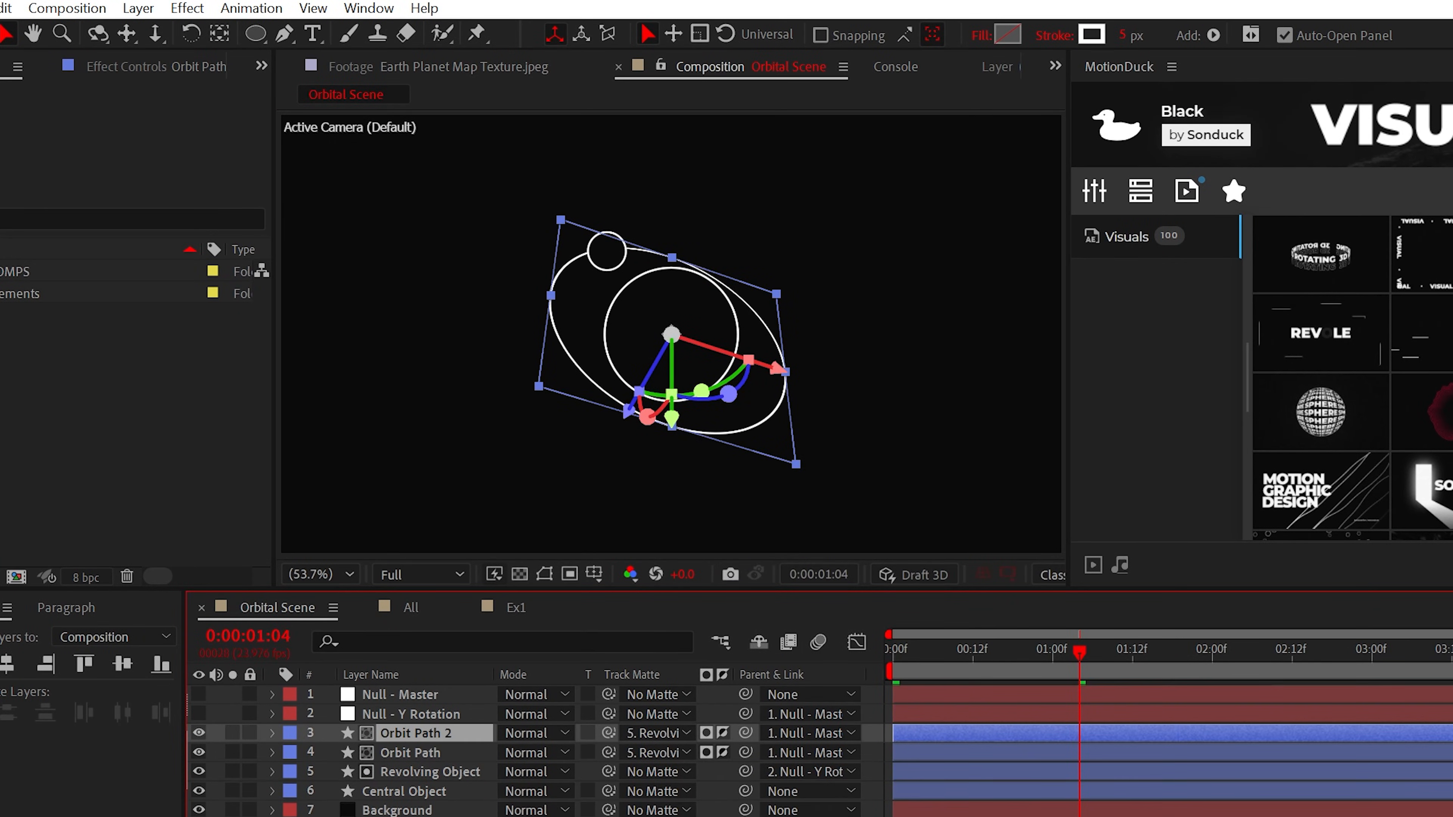
{"action": "left_click", "coordinate": [295, 733]}
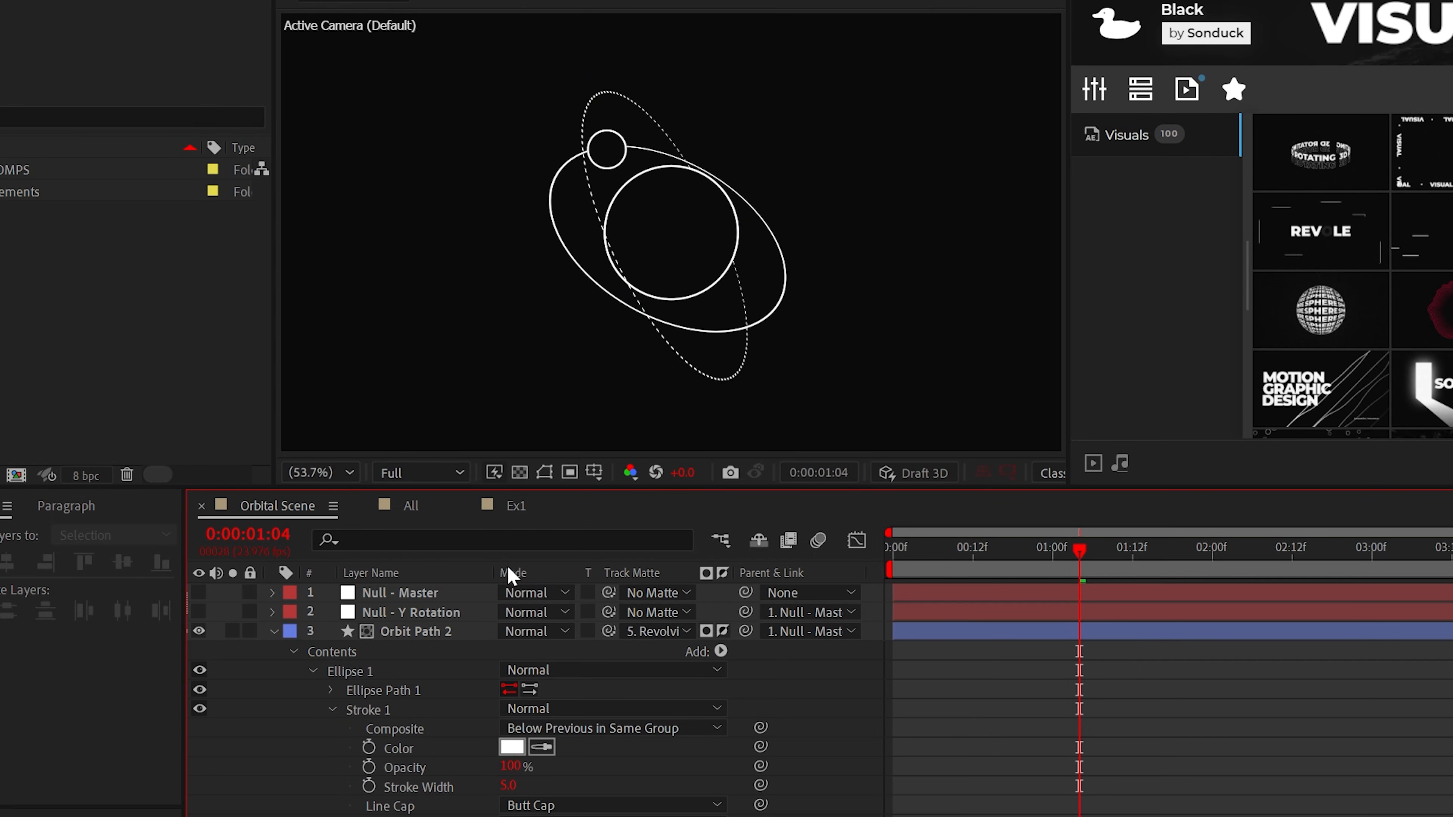
Step: Give Orbit Path 2 a time-based Z Rotation expression so the dashed ring spins
{"action": "double_click", "coordinate": [410, 631]}
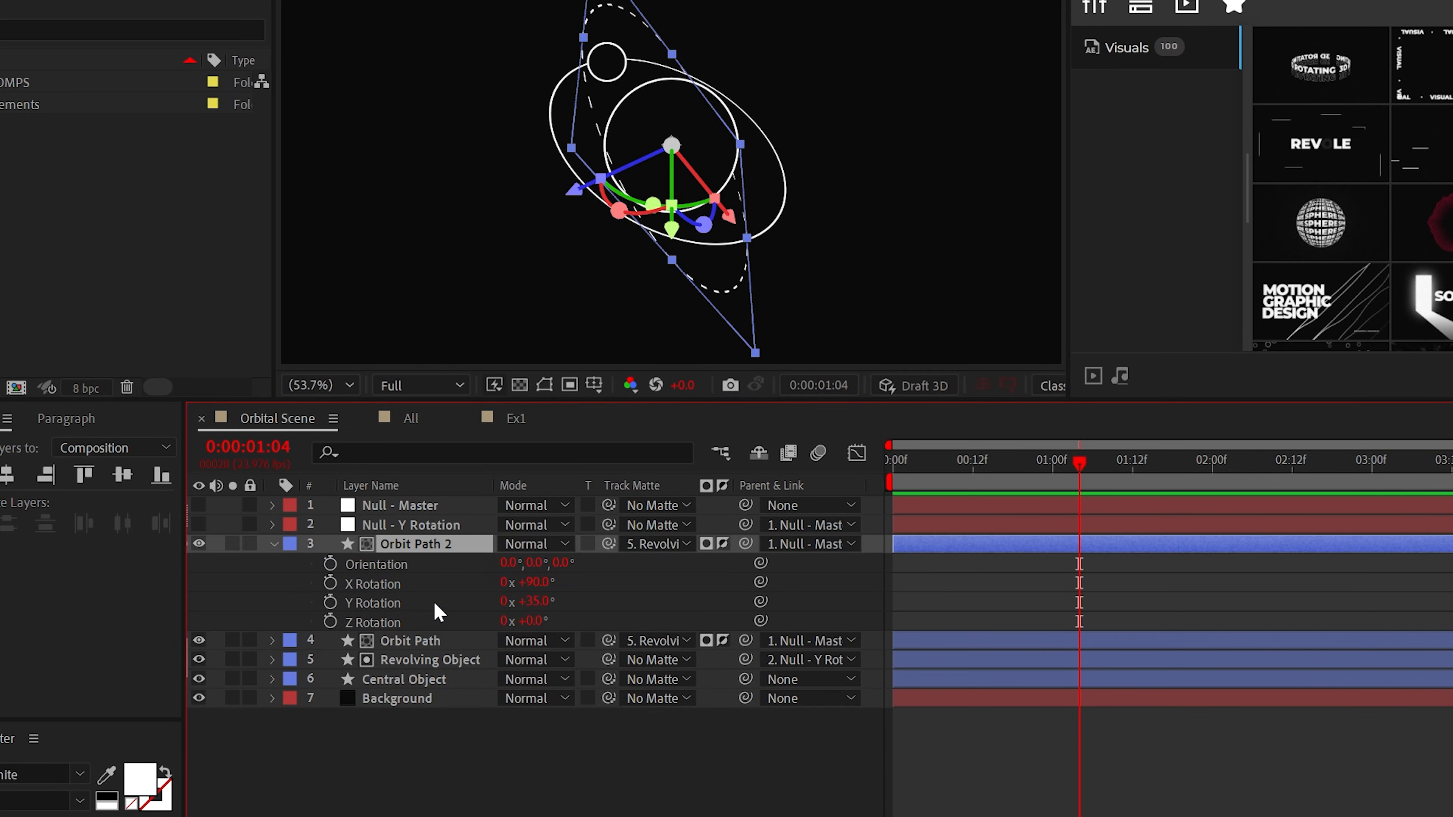
{"action": "type", "text": "tim"}
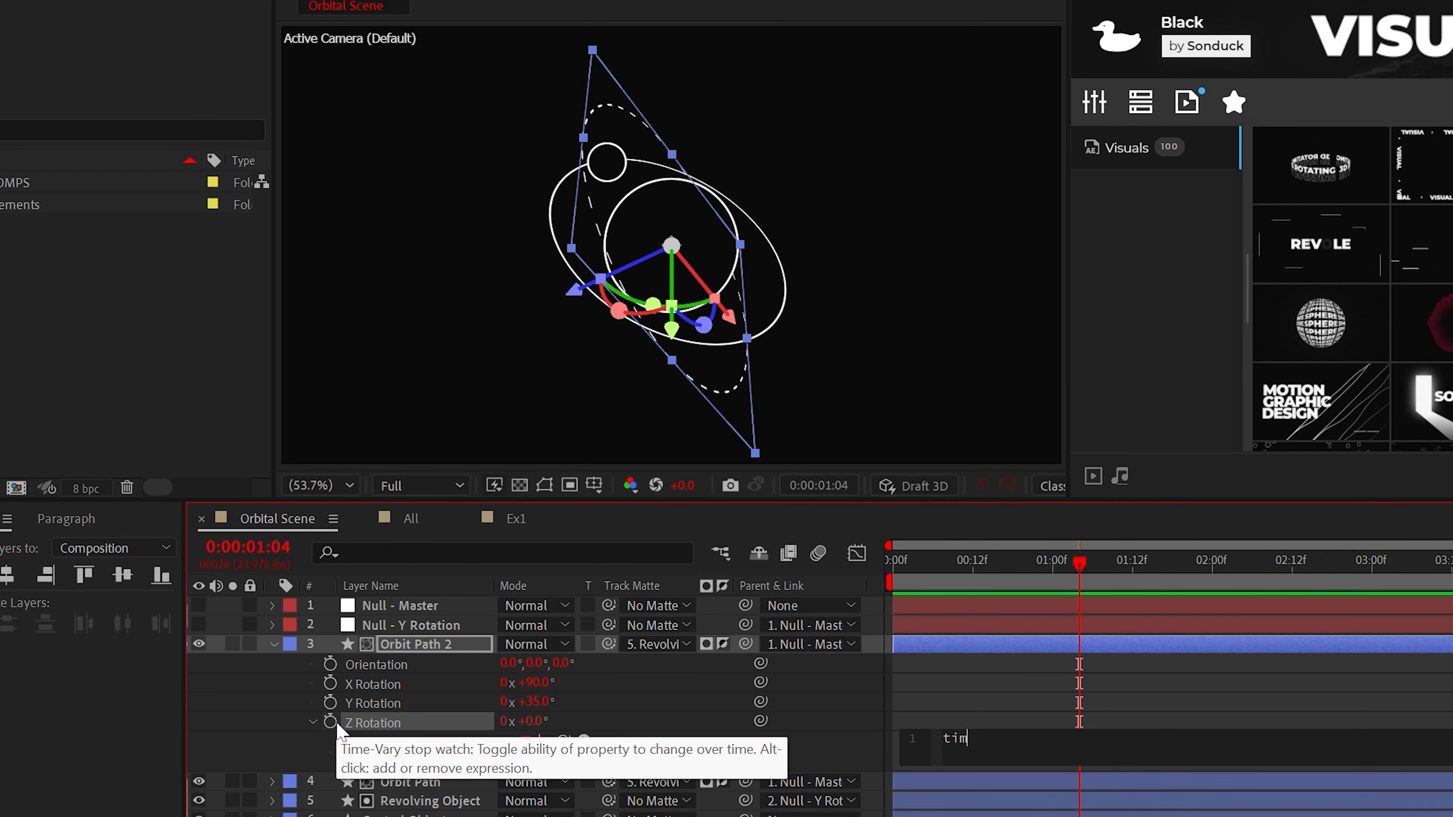
{"action": "type", "text": "e*"}
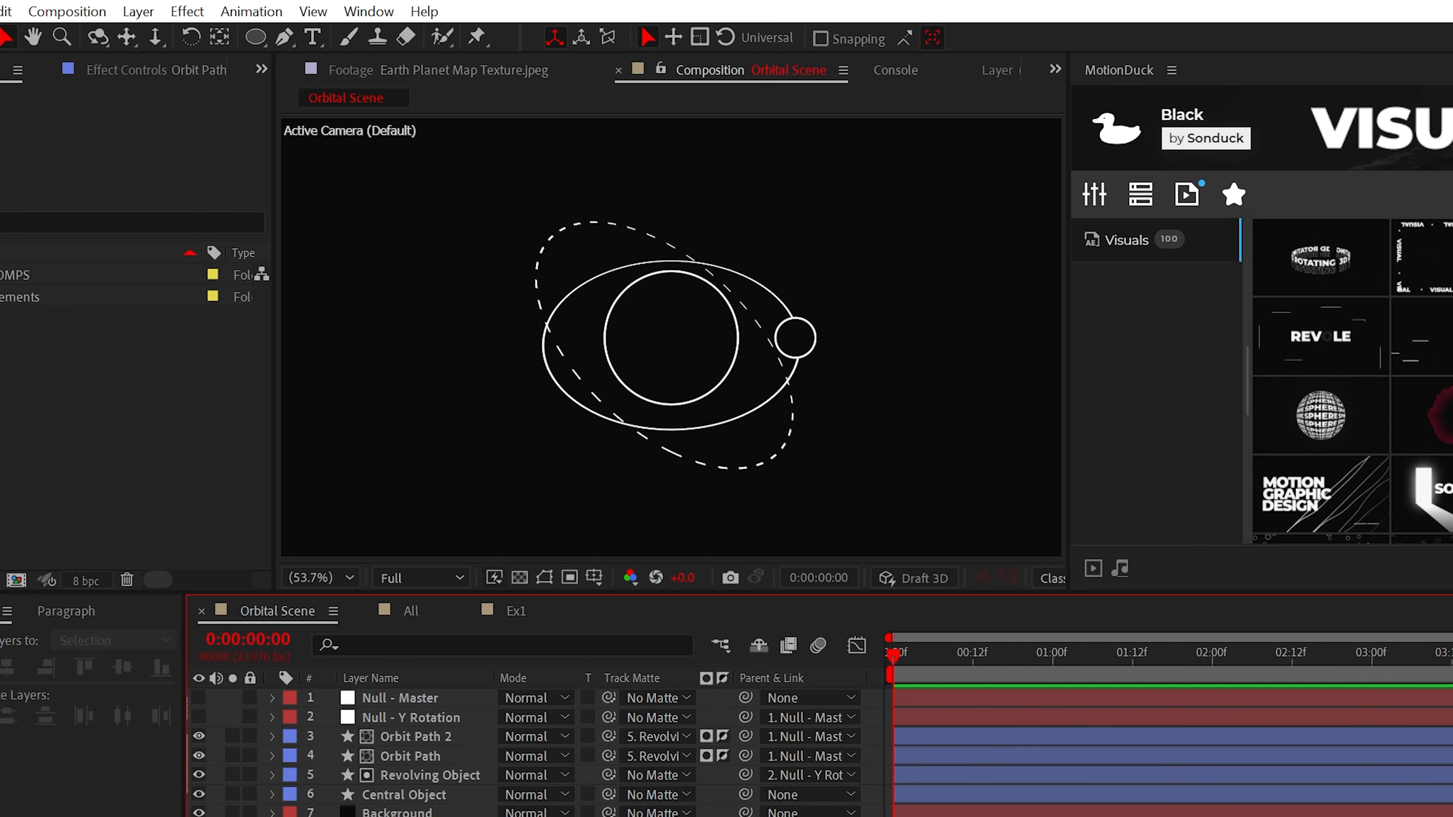
Step: Show the MotionDuck Duck Pack titles collection with its Free Pack preview
{"action": "left_click", "coordinate": [137, 12]}
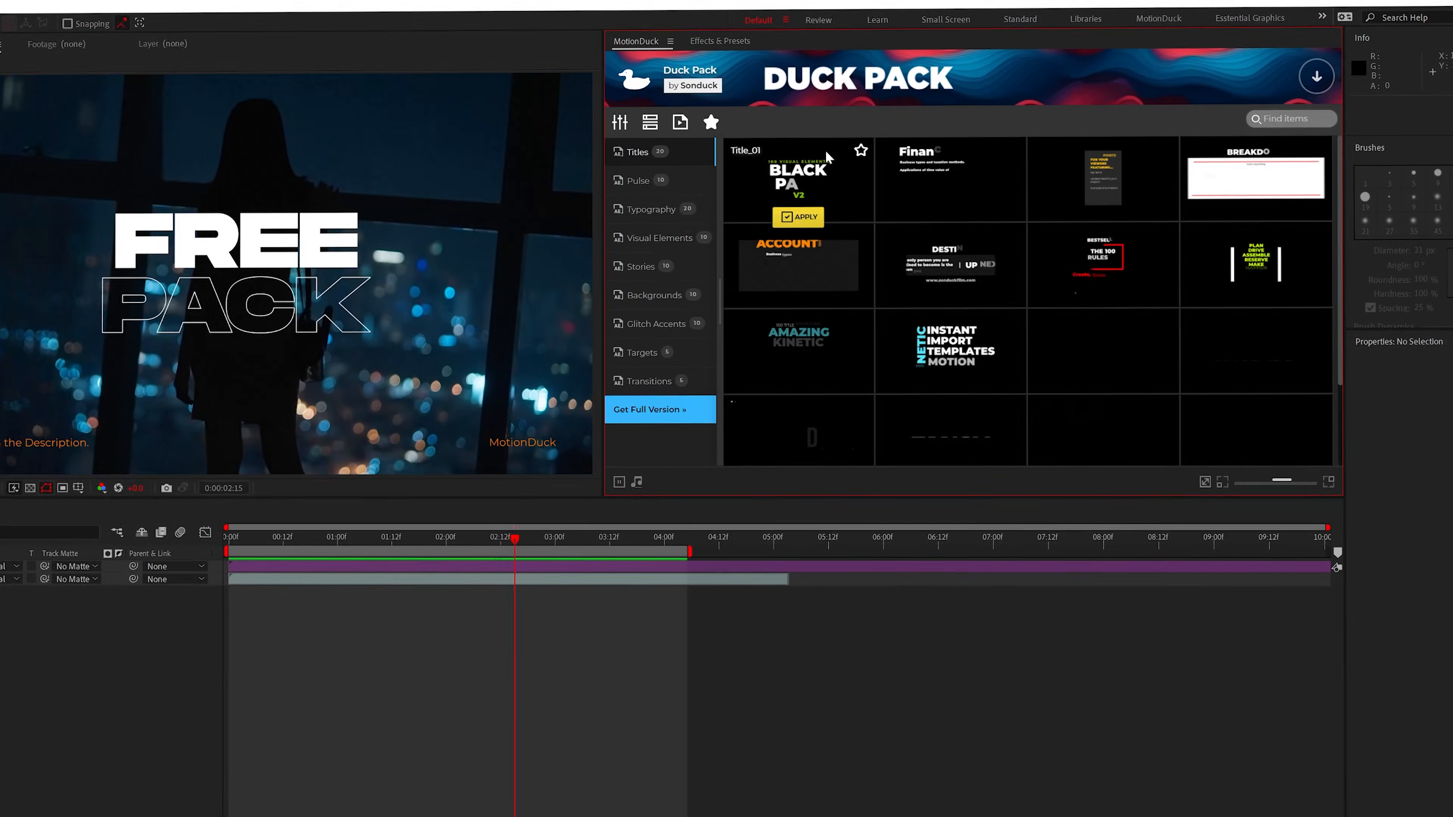
Step: Switch to the Ex2 composition holding only the Background layer and bring up its options
{"action": "left_click", "coordinate": [637, 180]}
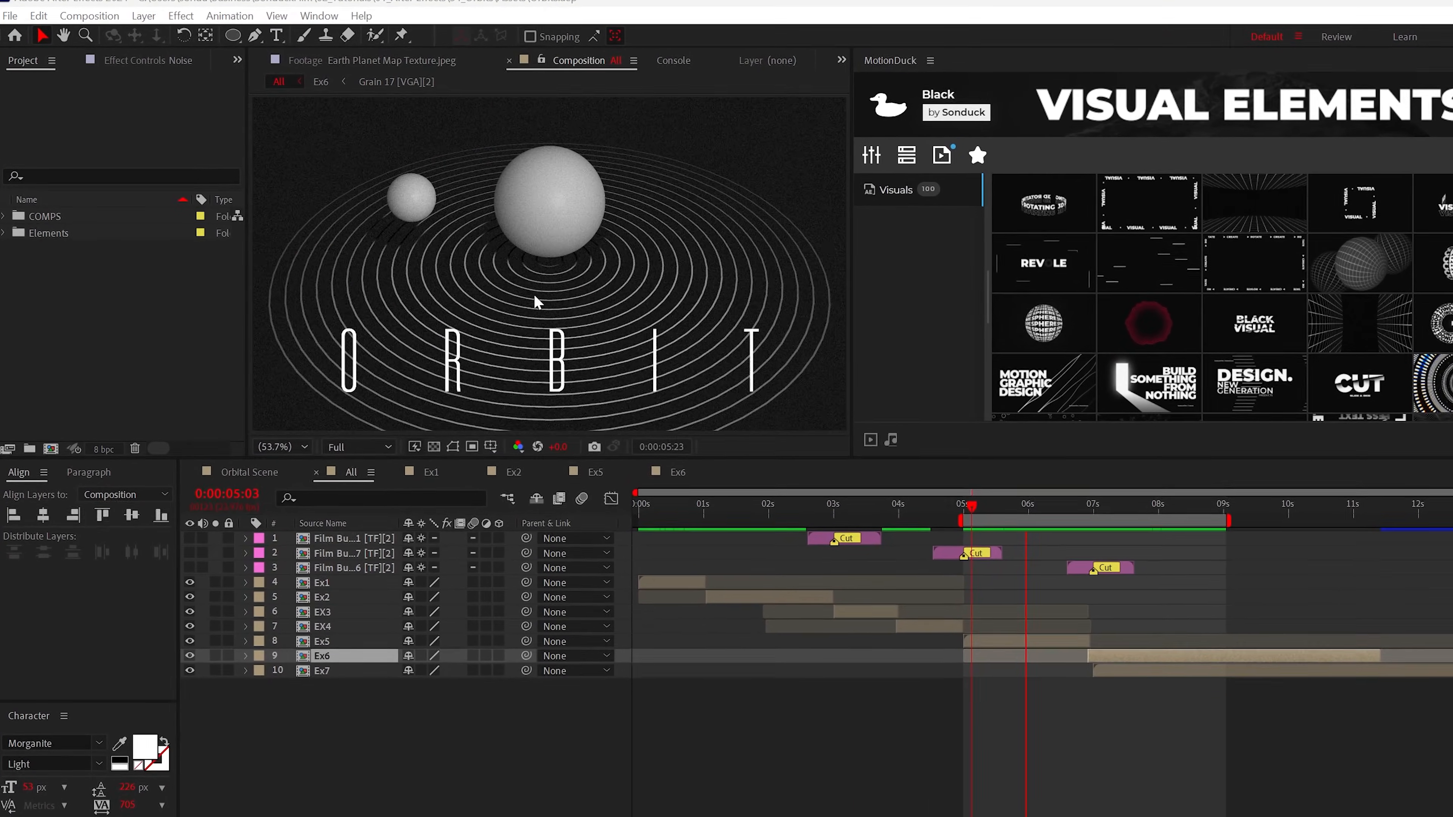
{"action": "left_click", "coordinate": [512, 472]}
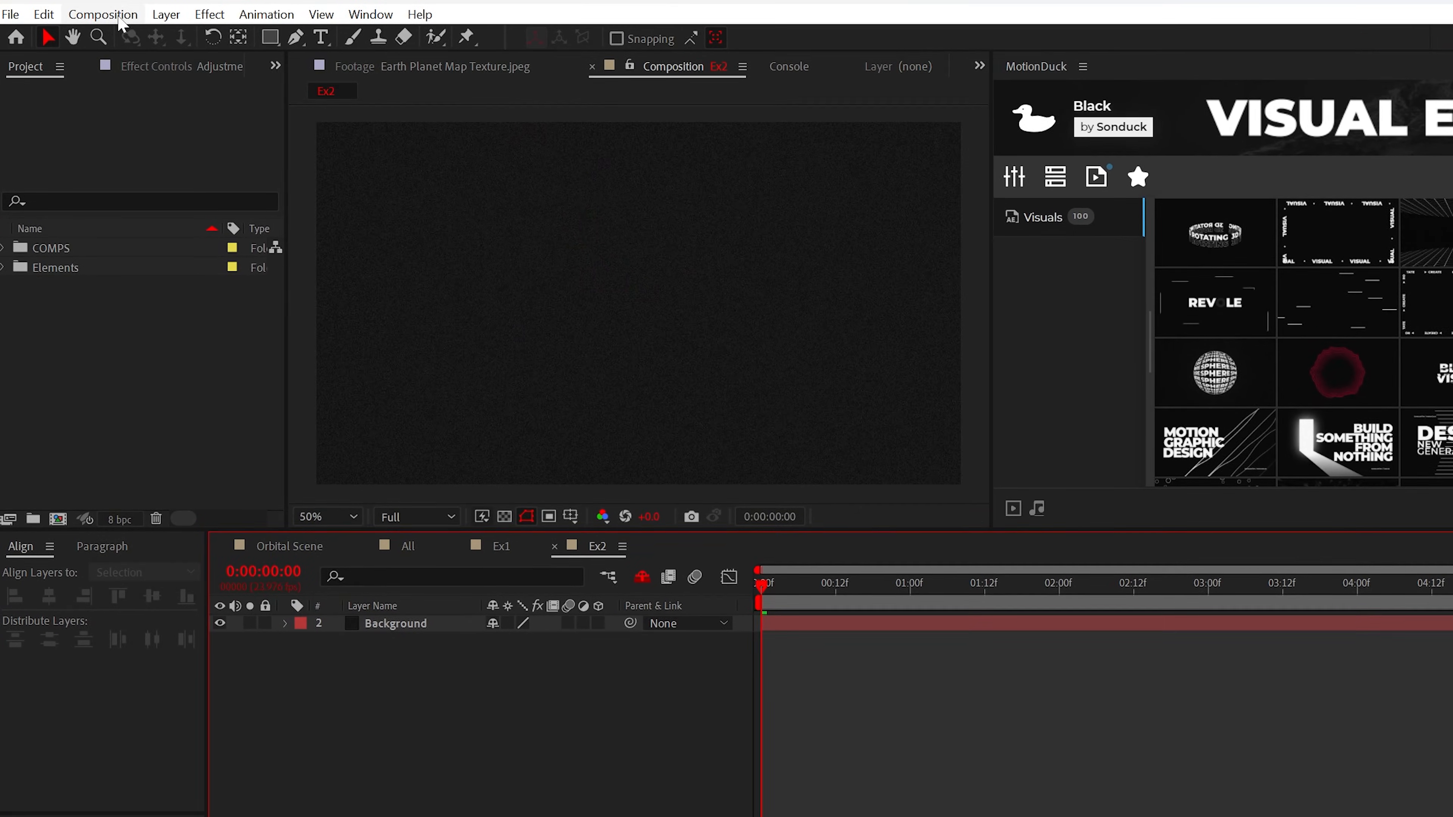
Step: Set the Ex2 composition's 3D renderer to Cinema 4D in Composition Settings
{"action": "left_click", "coordinate": [103, 14]}
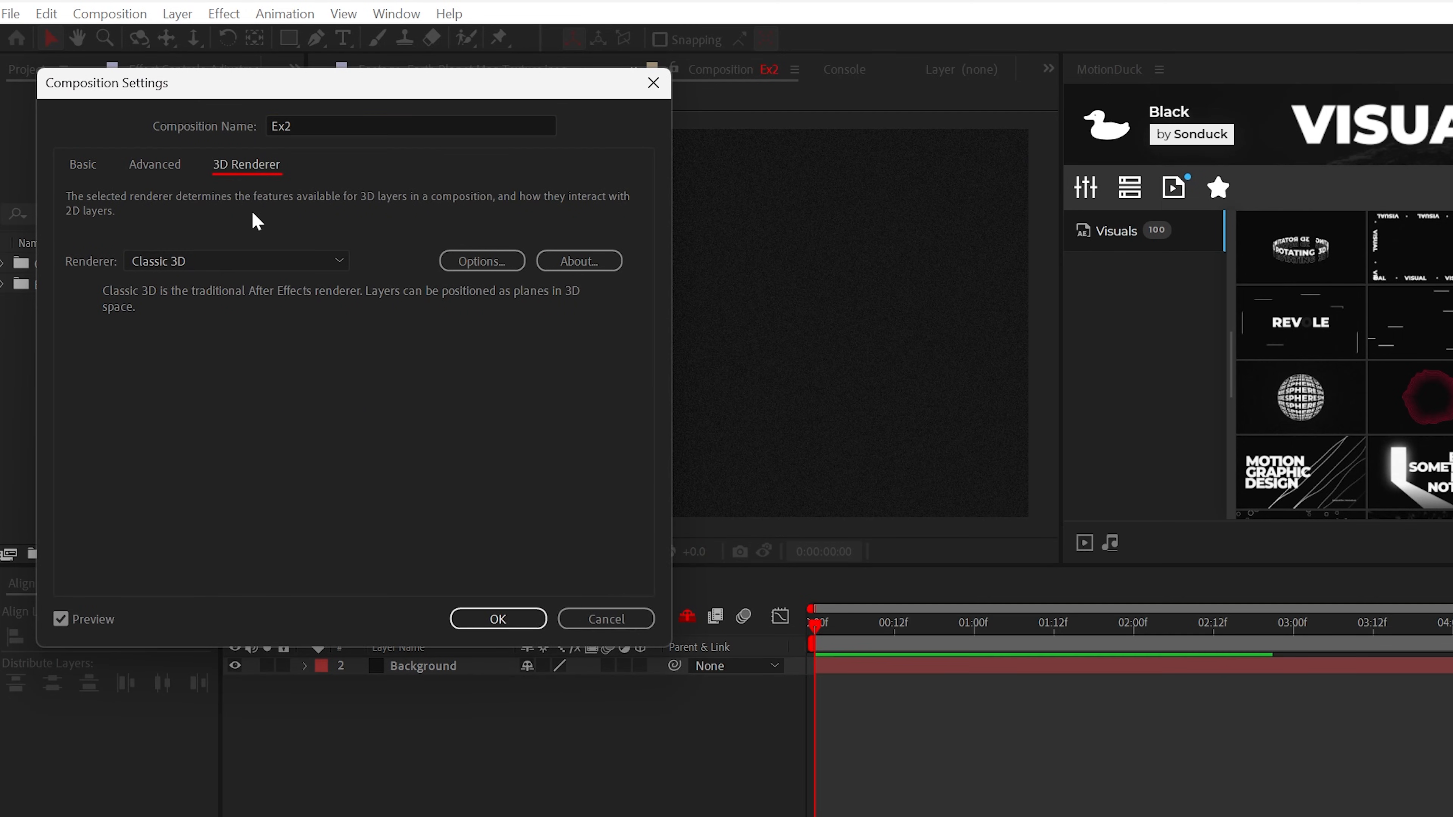
{"action": "left_click", "coordinate": [236, 260]}
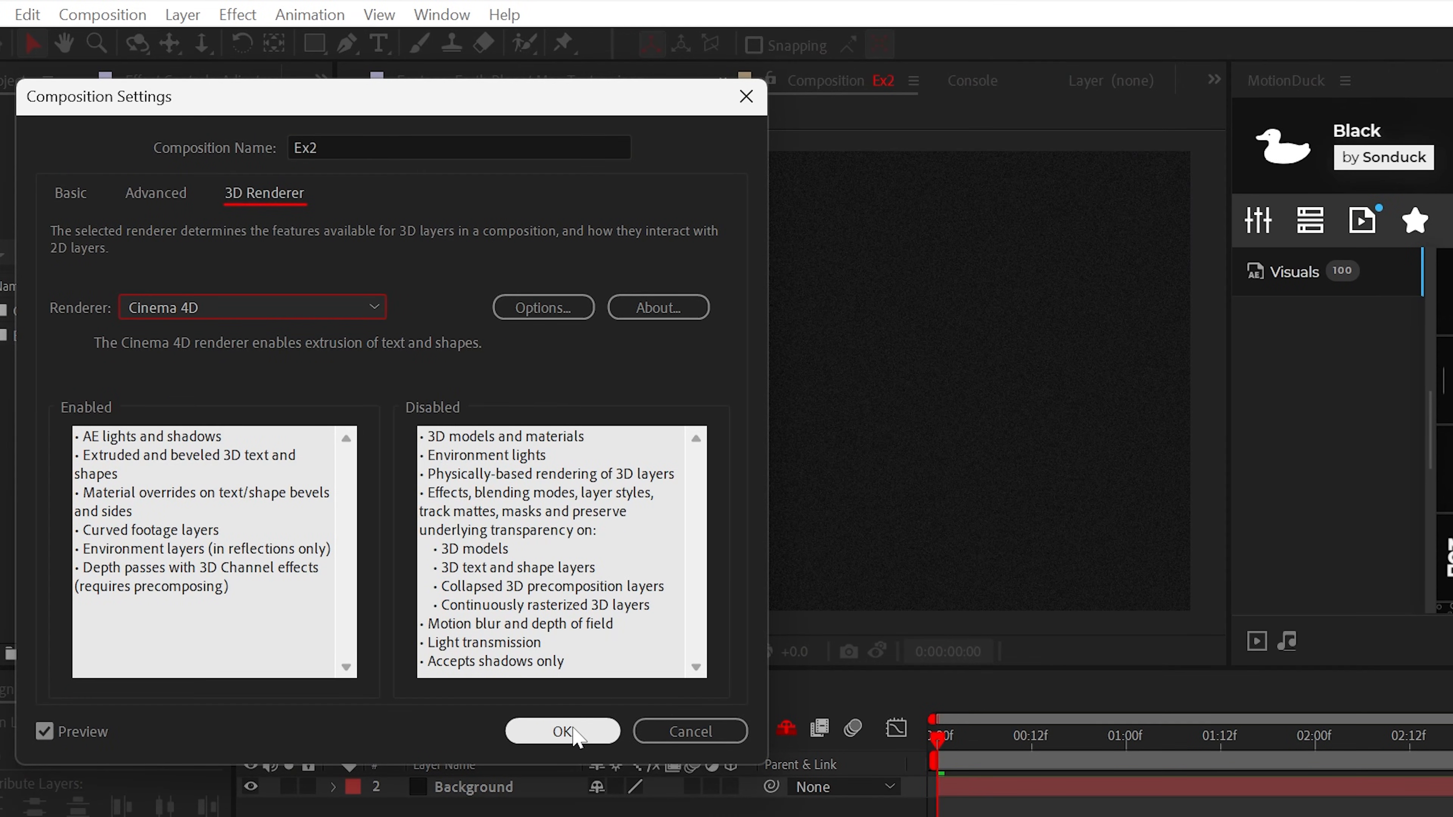
{"action": "left_click", "coordinate": [562, 731]}
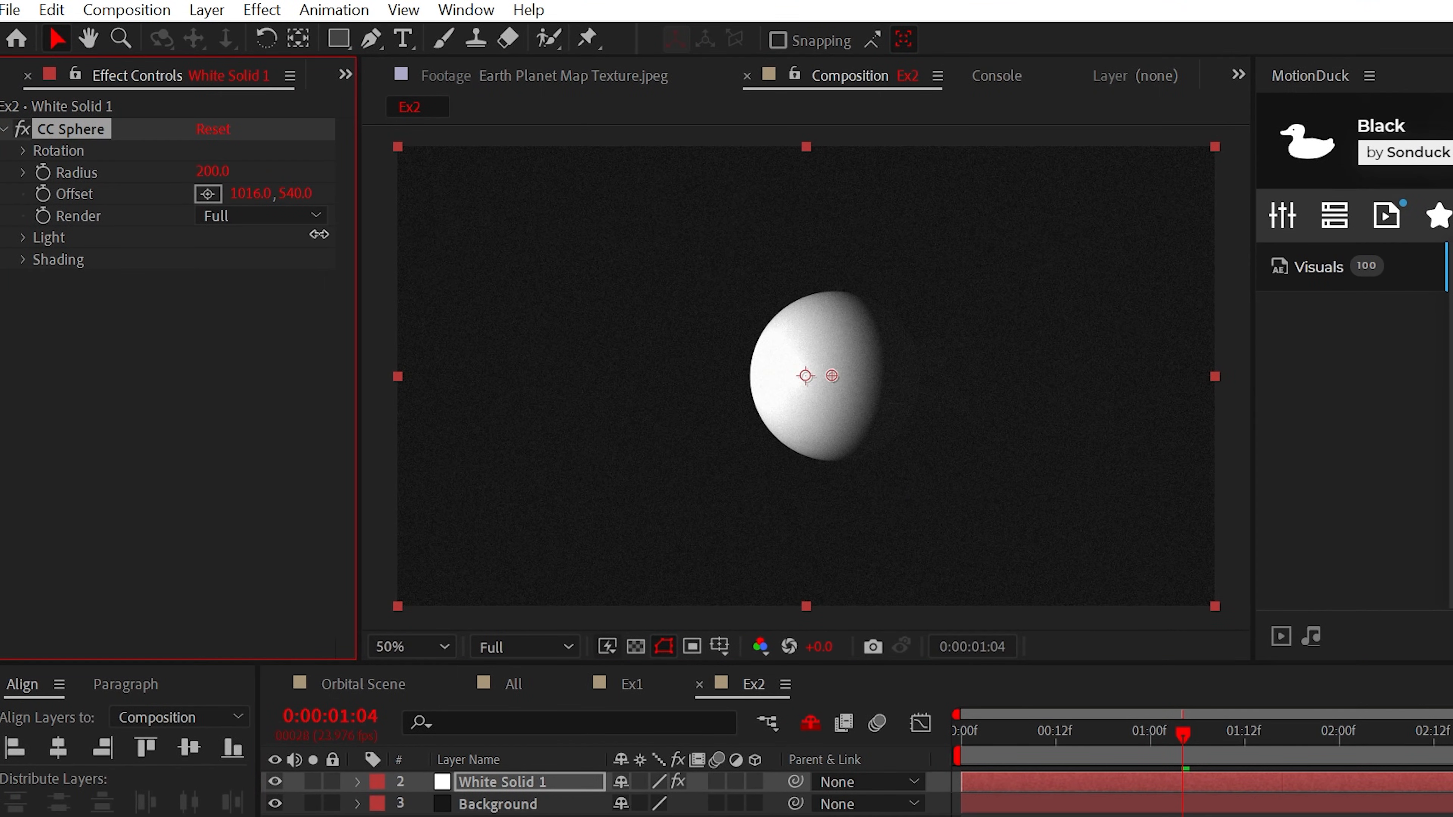
Step: Centre the CC Sphere at 960,540 and swing its Light Direction to about 81° frontal
{"action": "left_click_drag", "start_coordinate": [805, 375], "coordinate": [783, 438]}
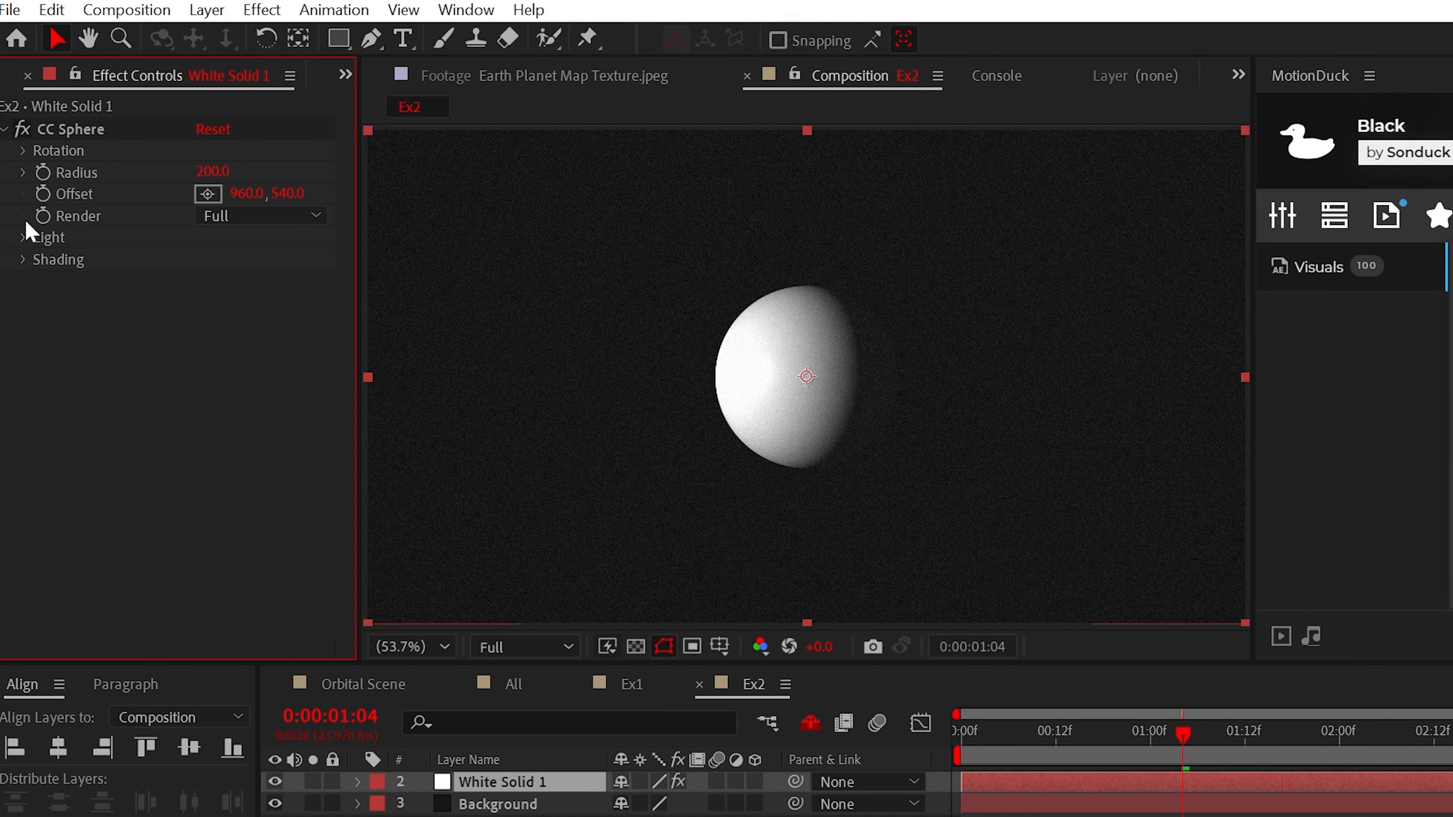
{"action": "left_click", "coordinate": [21, 237]}
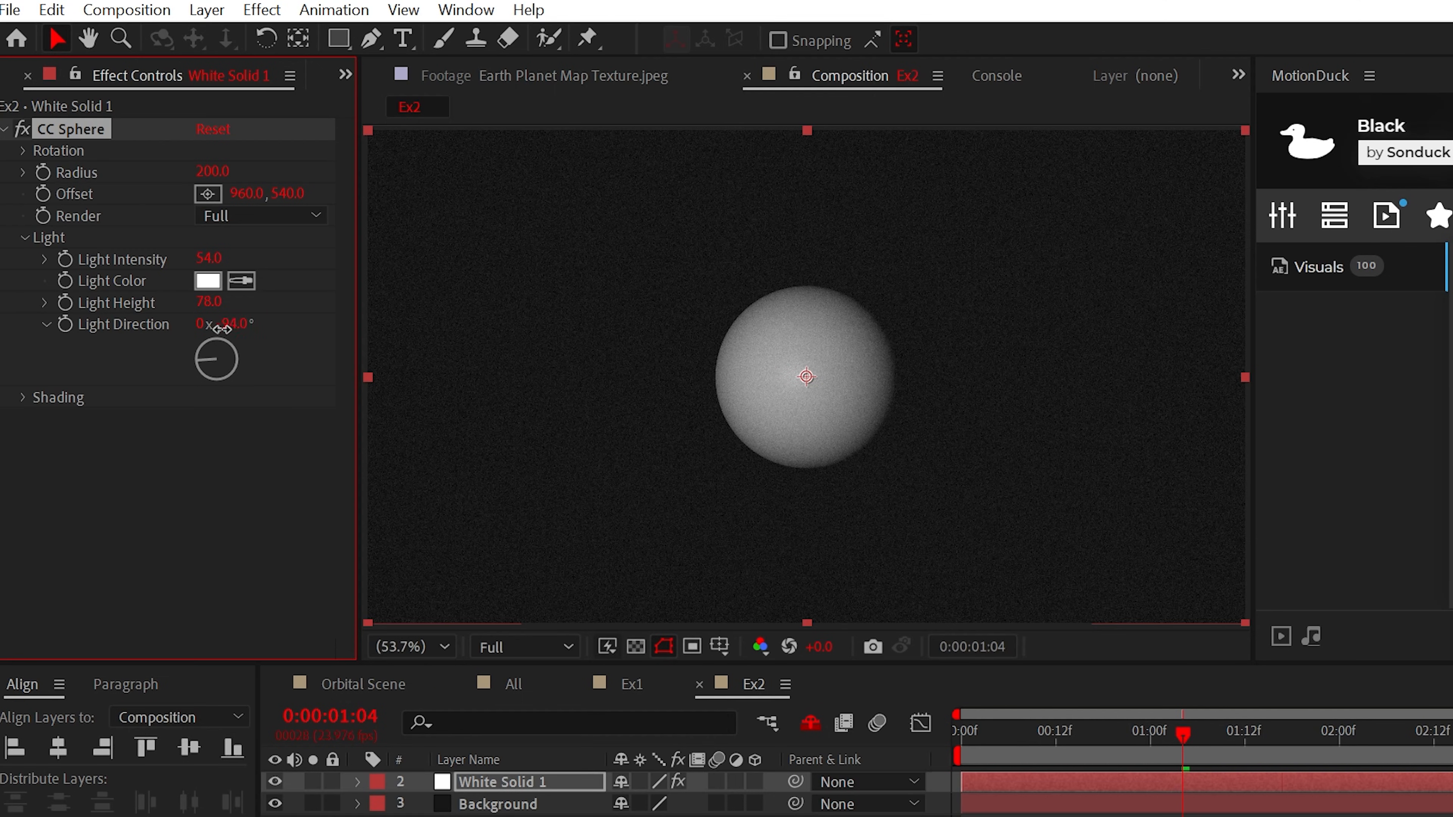
{"action": "left_click_drag", "start_coordinate": [227, 323], "coordinate": [417, 345]}
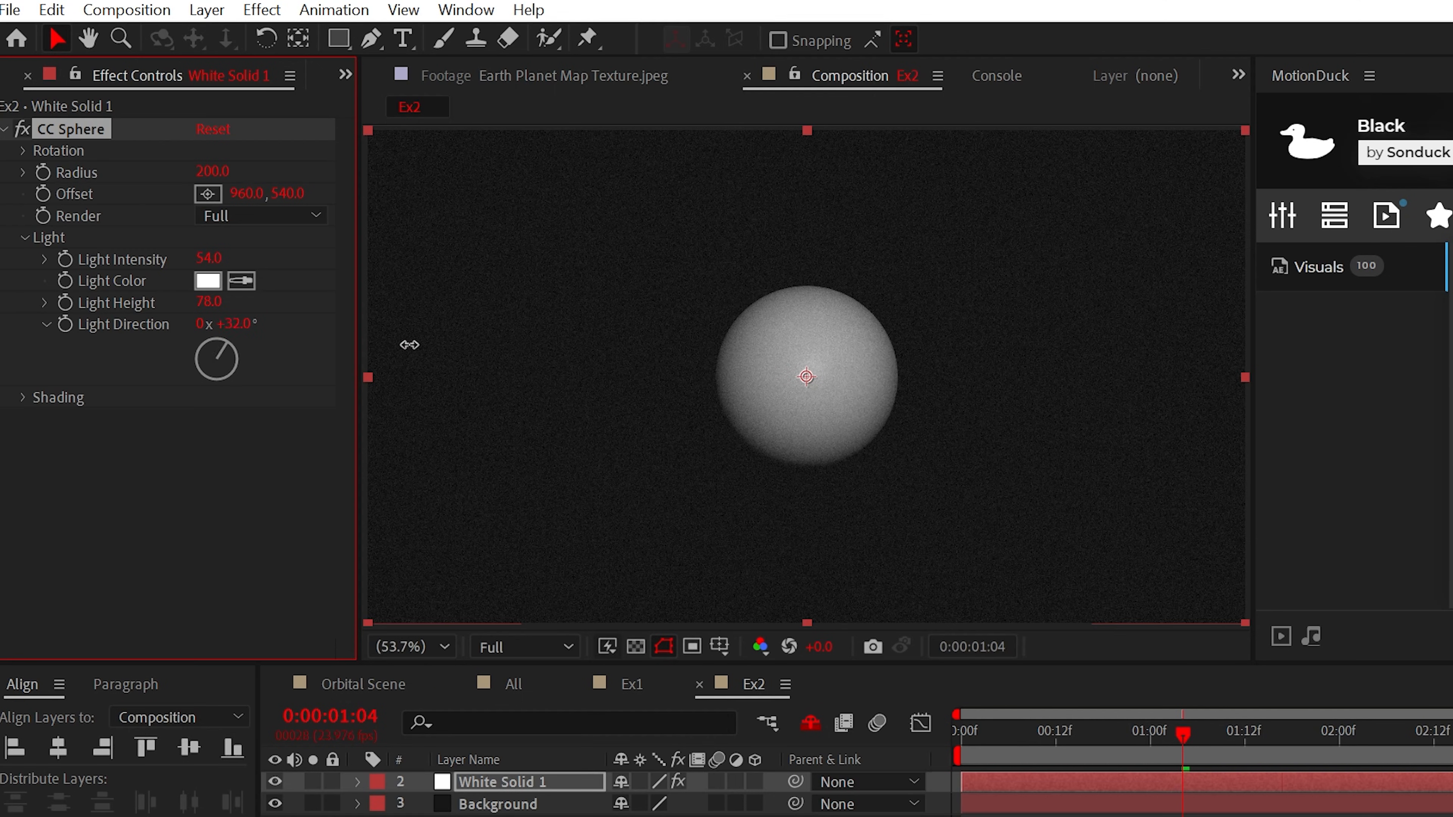
{"action": "left_click_drag", "start_coordinate": [215, 358], "coordinate": [227, 355]}
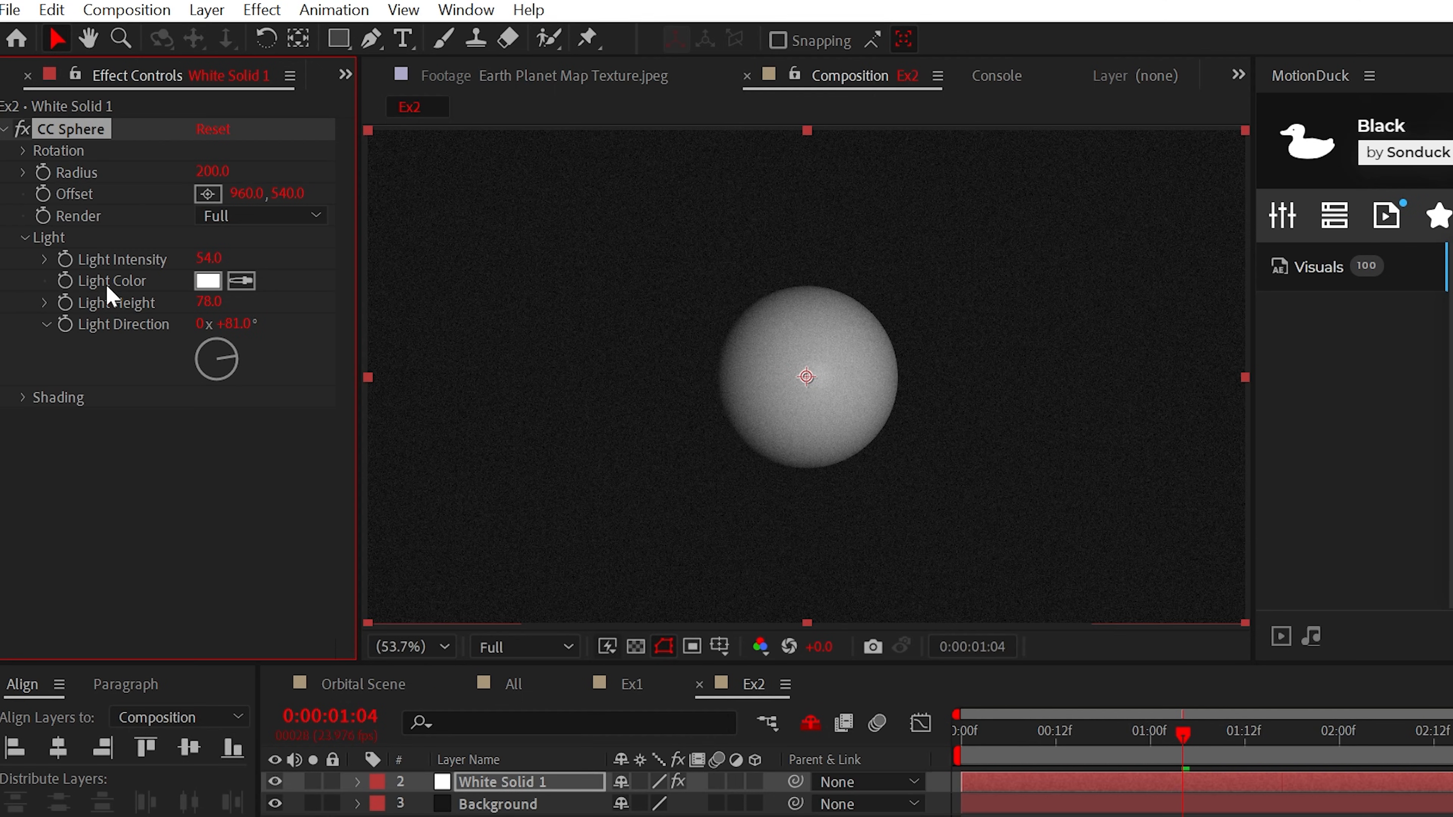
{"action": "left_click", "coordinate": [22, 238]}
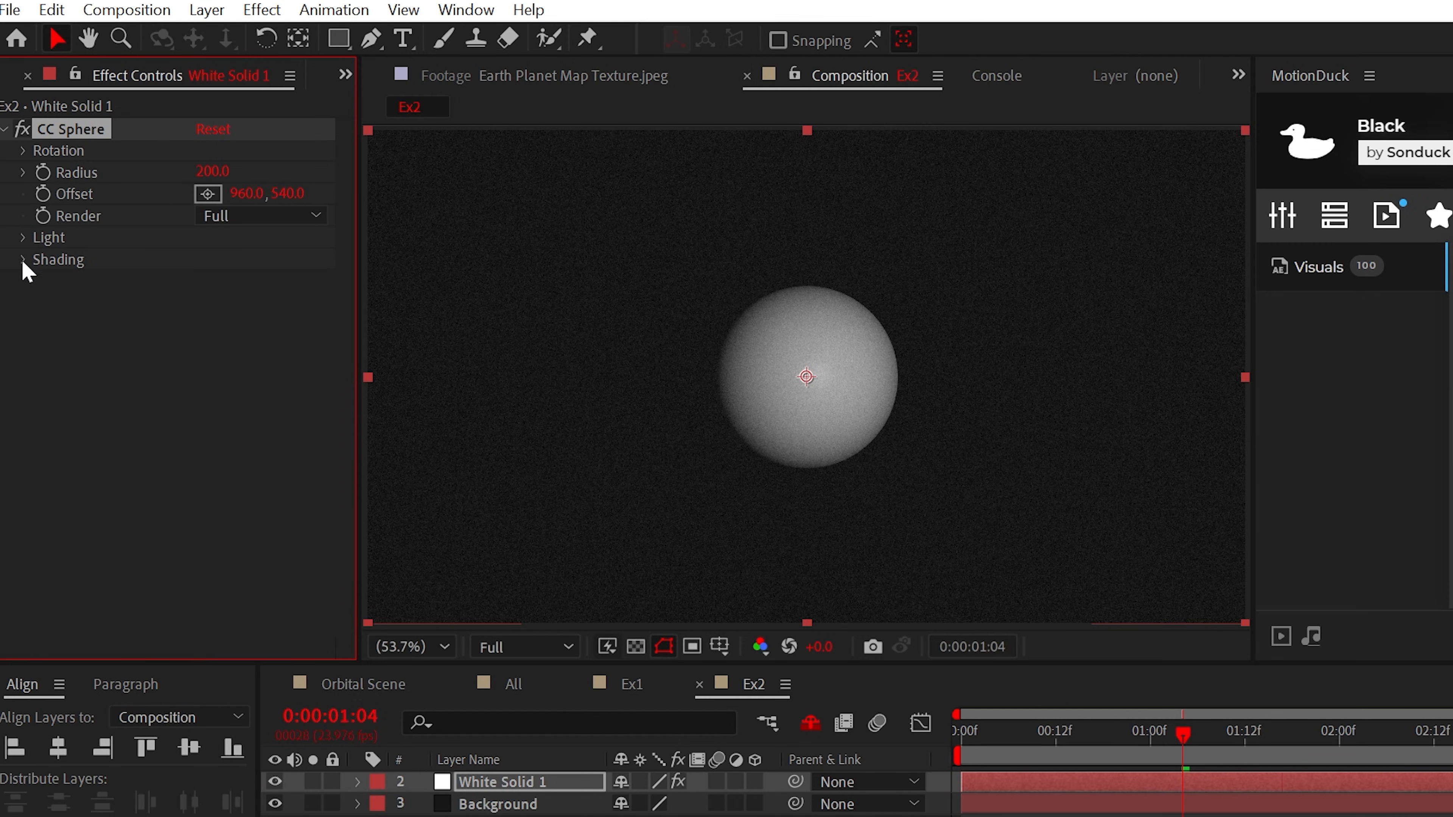
Step: Adjust the sphere's Diffuse shading strength for even lighting
{"action": "left_click", "coordinate": [22, 260]}
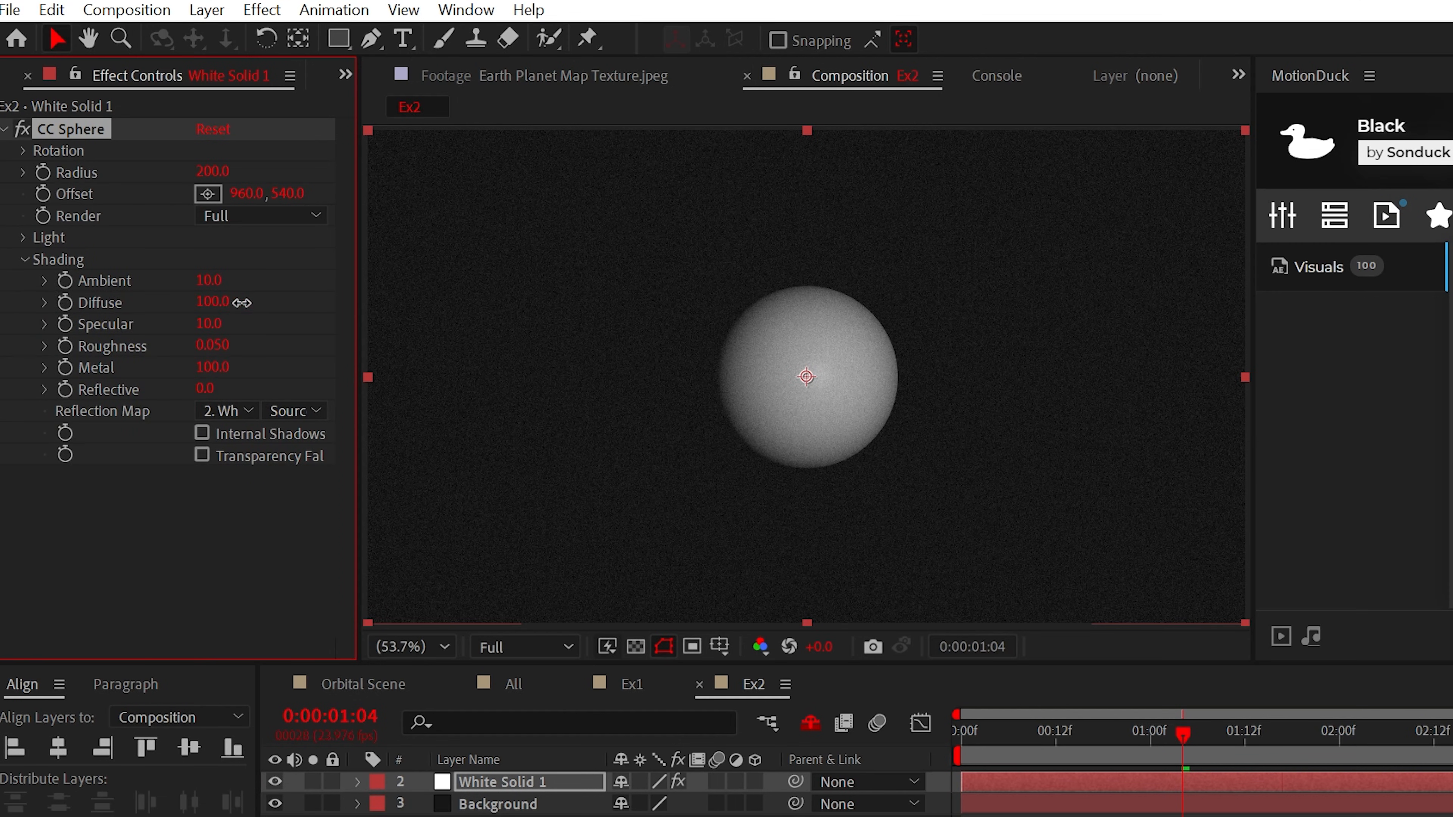
{"action": "left_click_drag", "start_coordinate": [209, 280], "coordinate": [248, 280]}
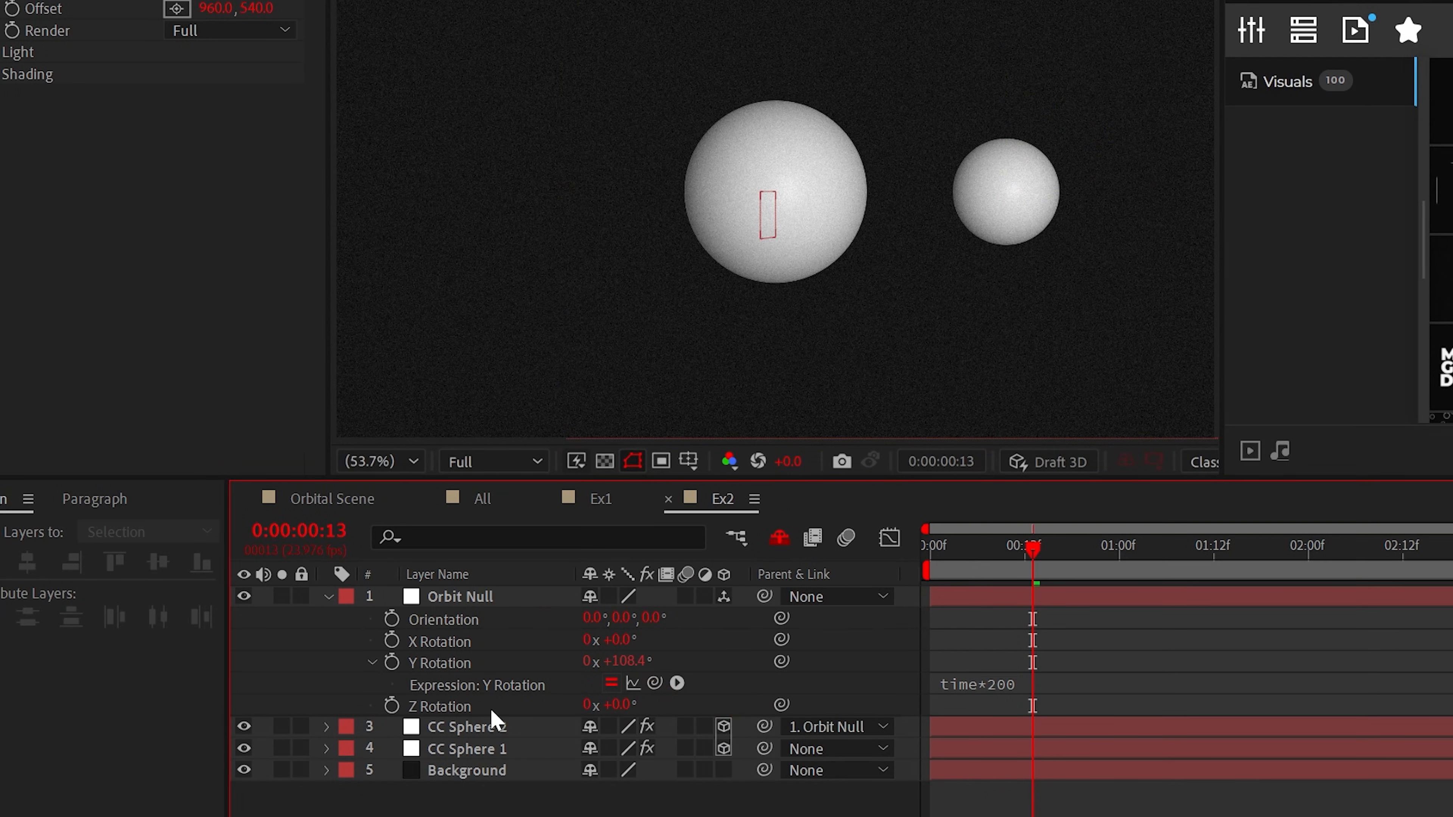
Step: Auto-orient both spheres toward the camera and set Y Rotation to 90
{"action": "left_click", "coordinate": [174, 16]}
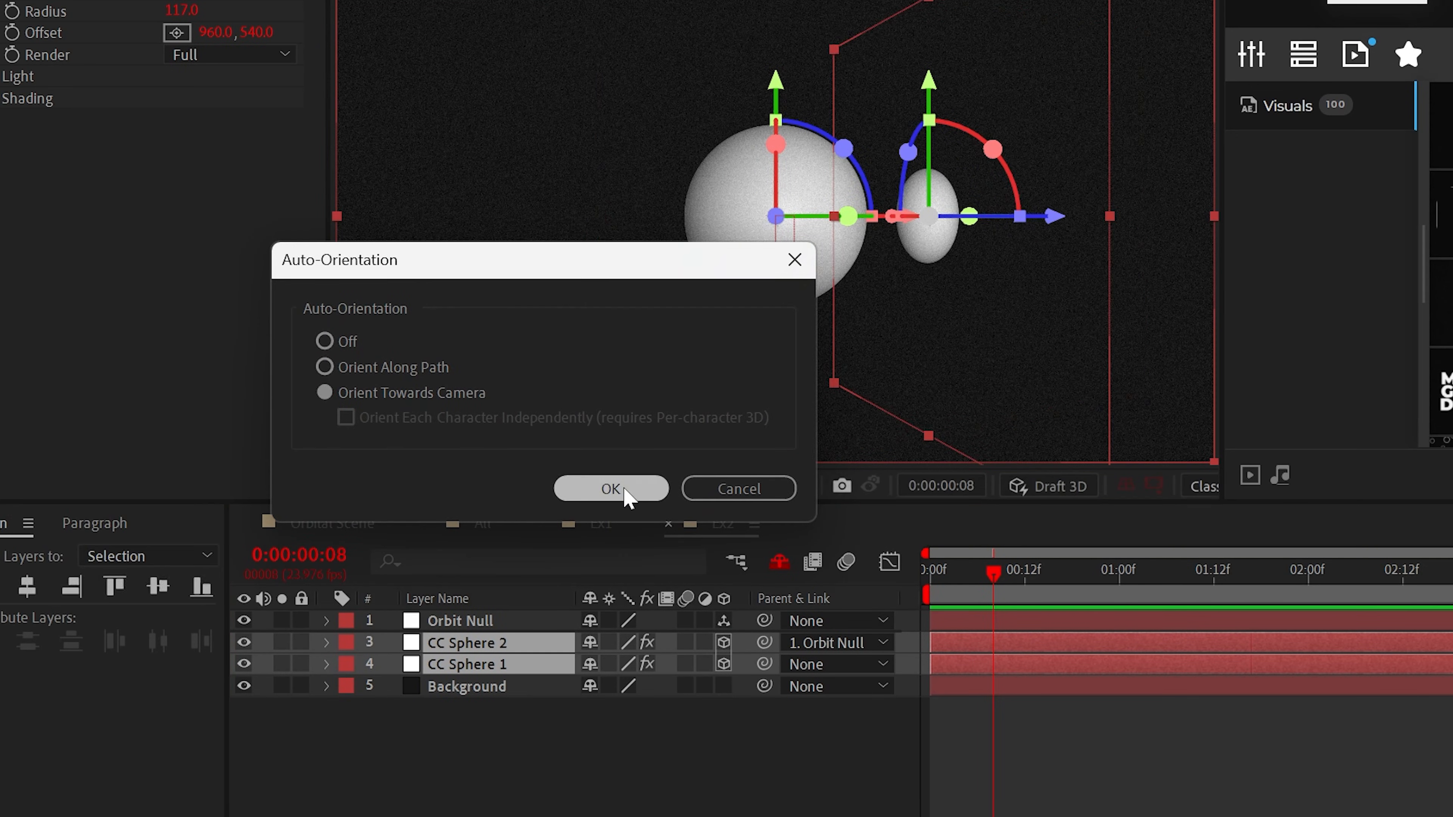
{"action": "left_click", "coordinate": [610, 488]}
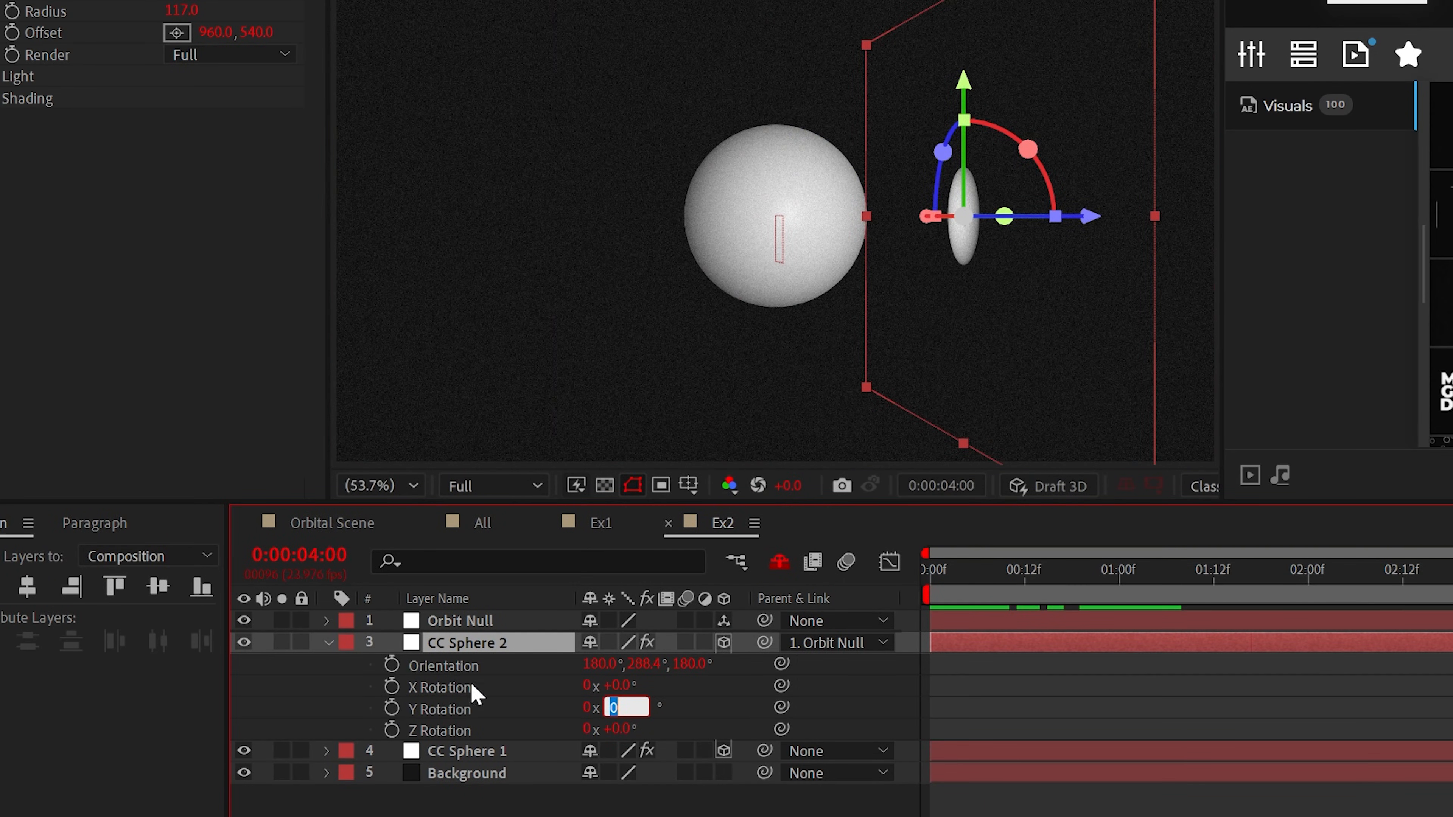
{"action": "type", "text": "90"}
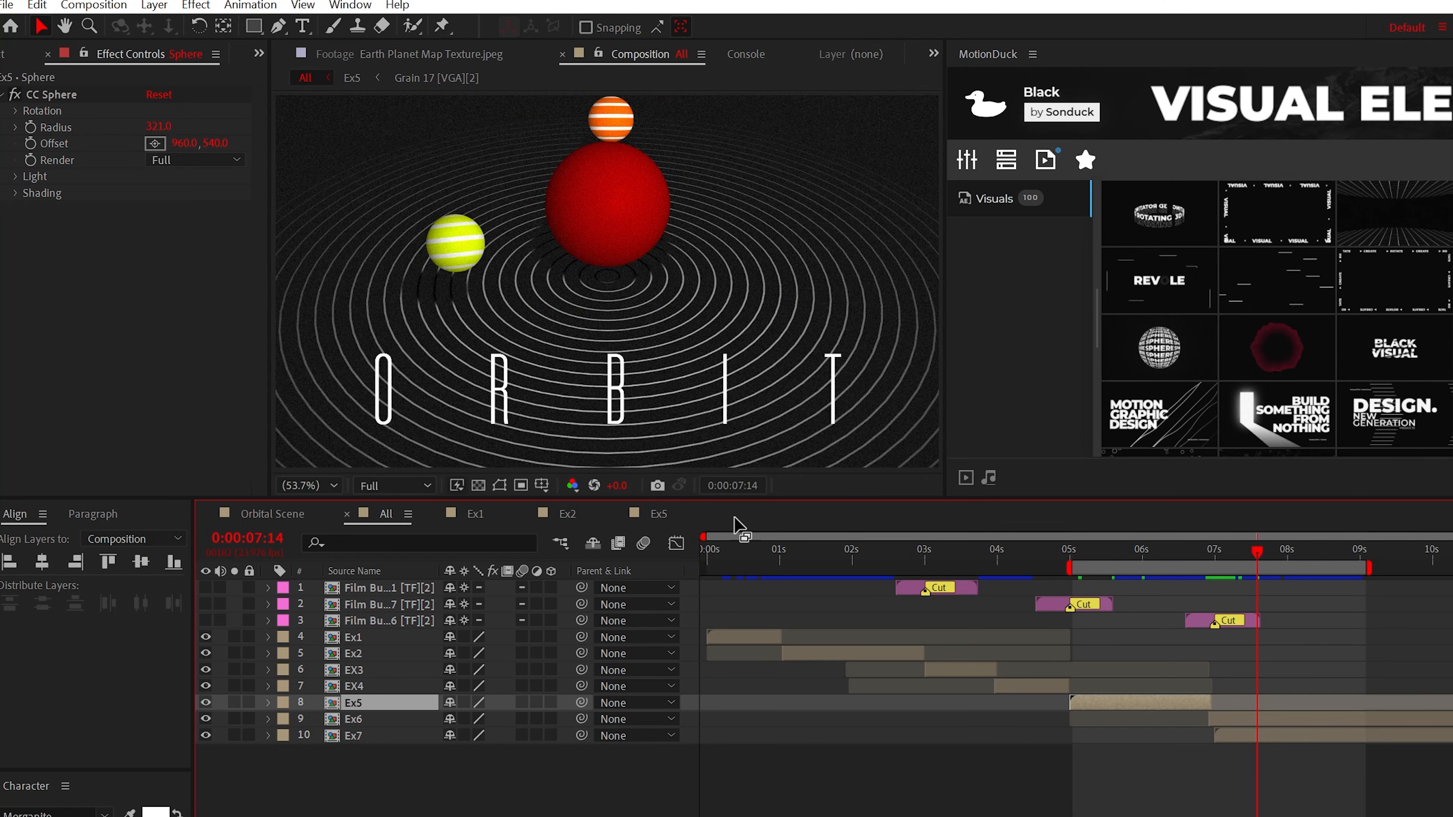
Step: Add a black solid with Radio Waves laid flat beneath the spheres, Lifespan 10, seen through Camera 1
{"action": "left_click", "coordinate": [154, 5]}
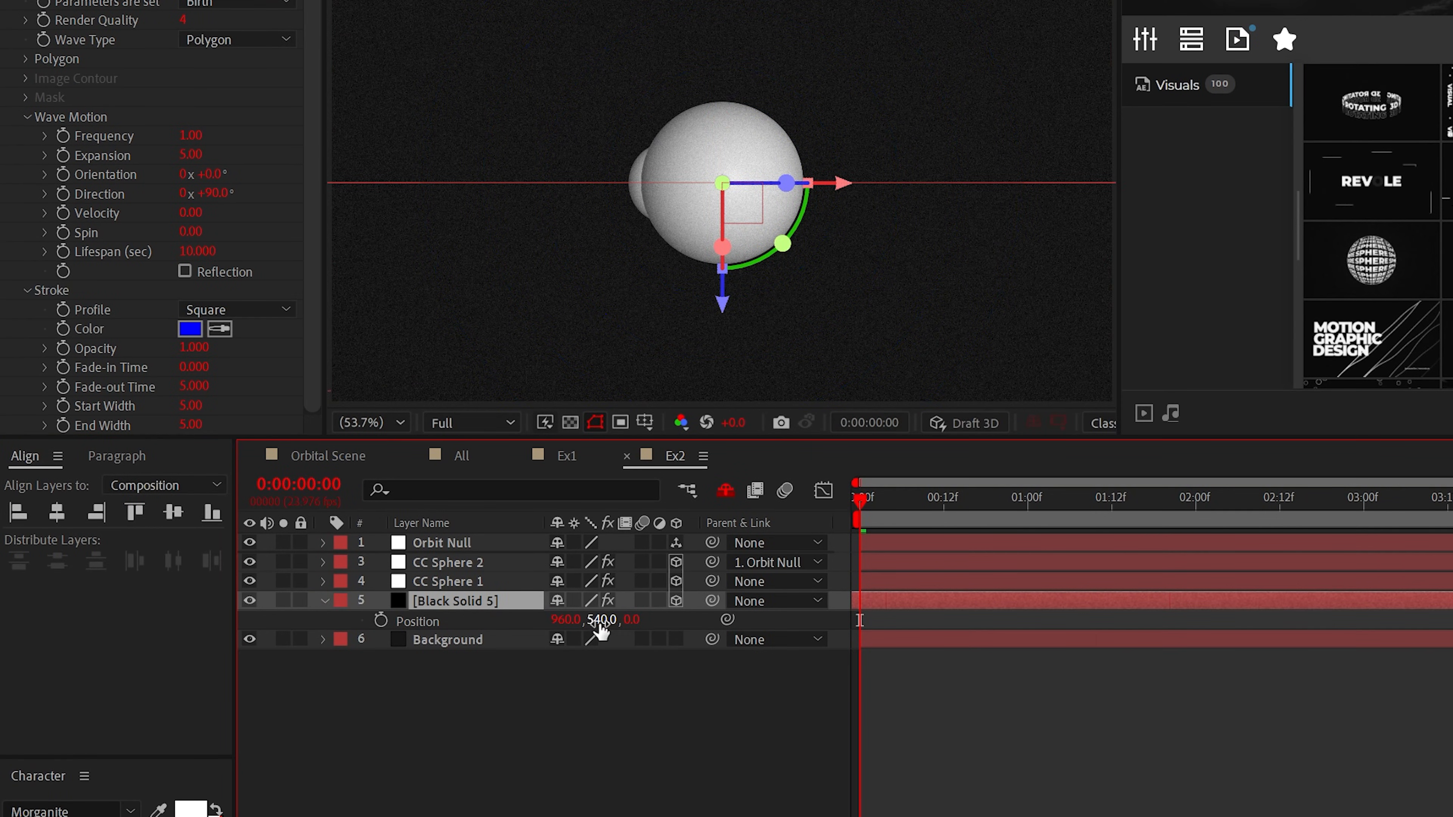
{"action": "left_click", "coordinate": [189, 8]}
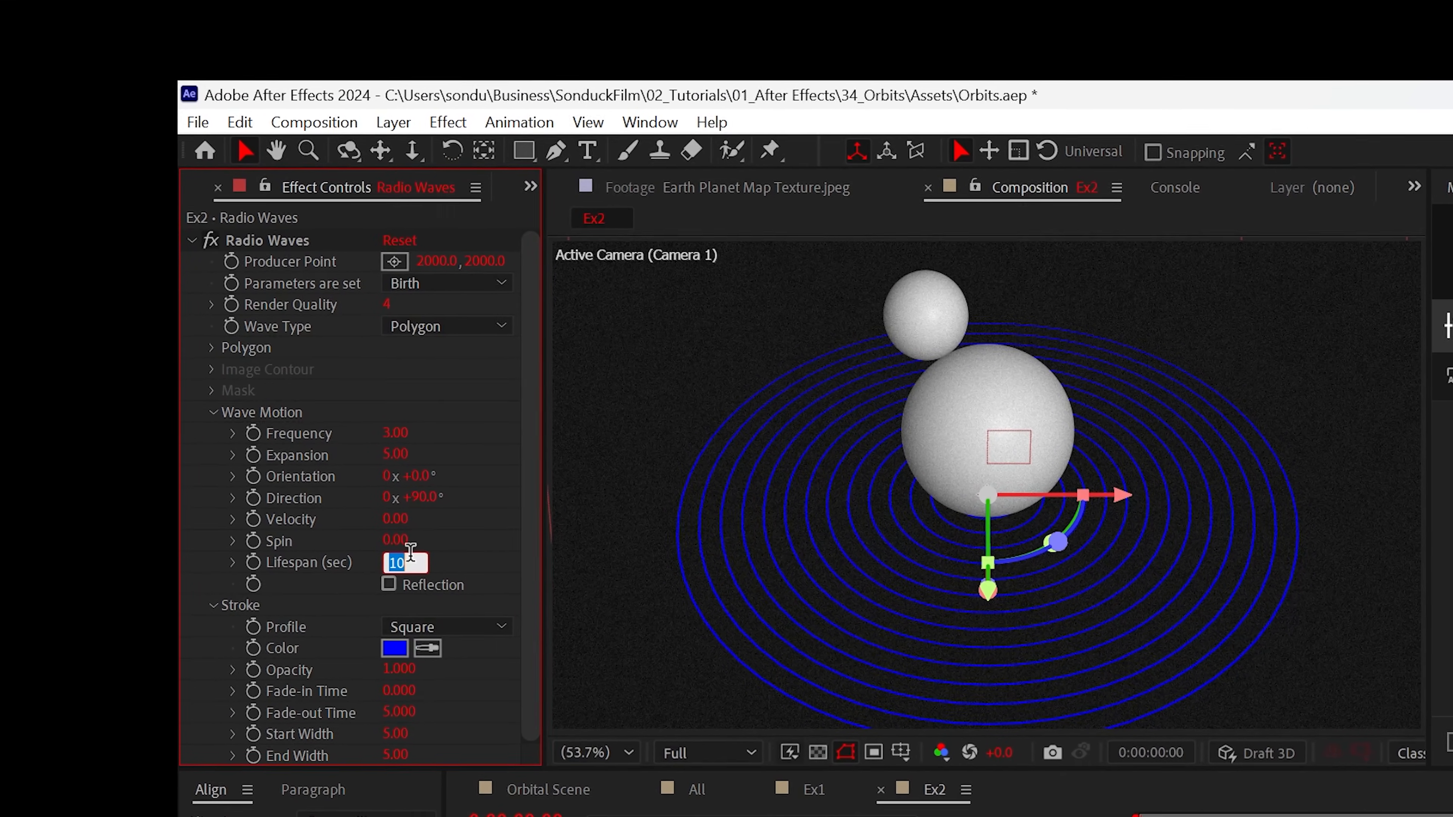
{"action": "left_click", "coordinate": [393, 647]}
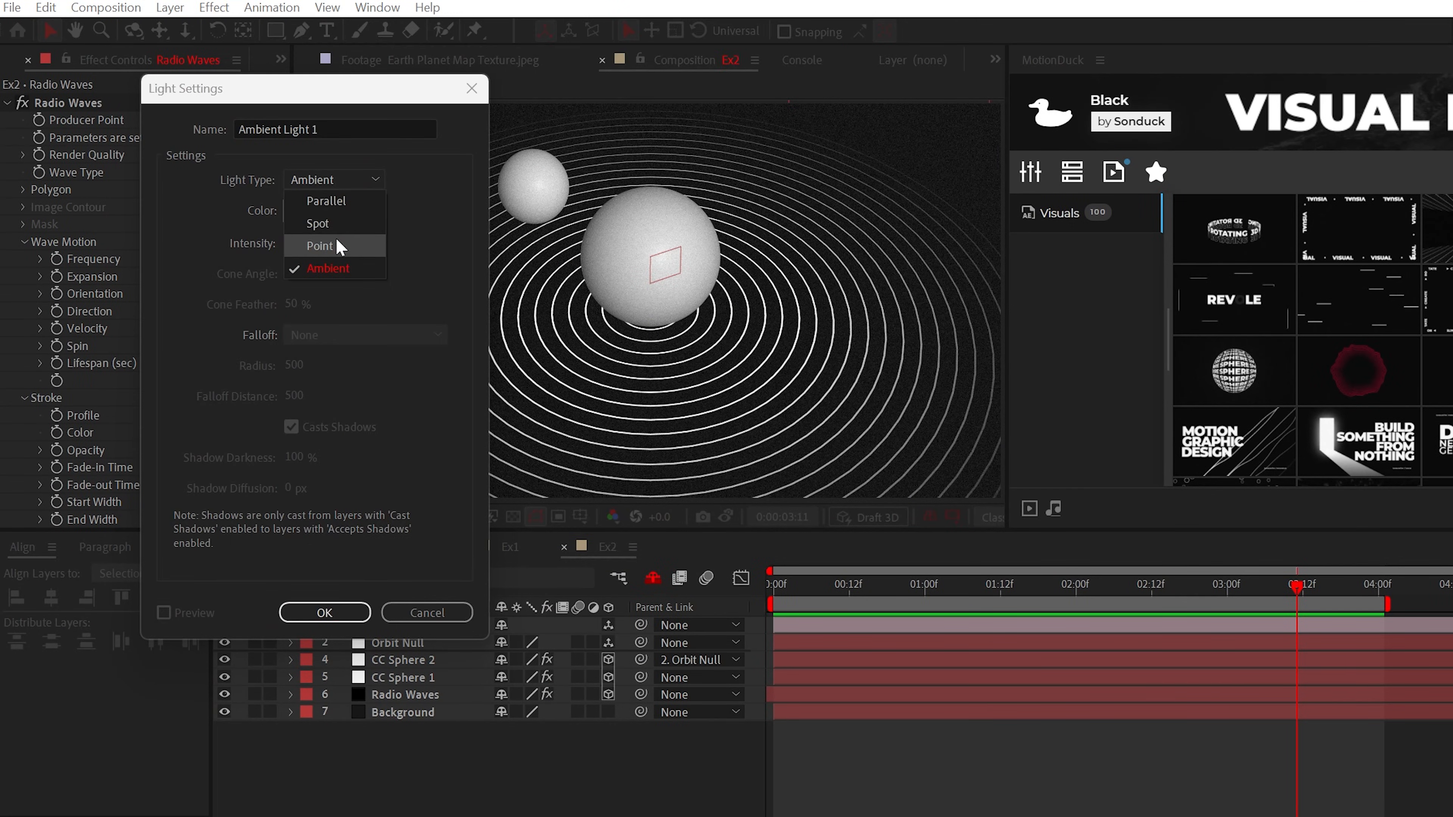
Step: Set the new light's Light Type to Point
{"action": "left_click", "coordinate": [318, 245]}
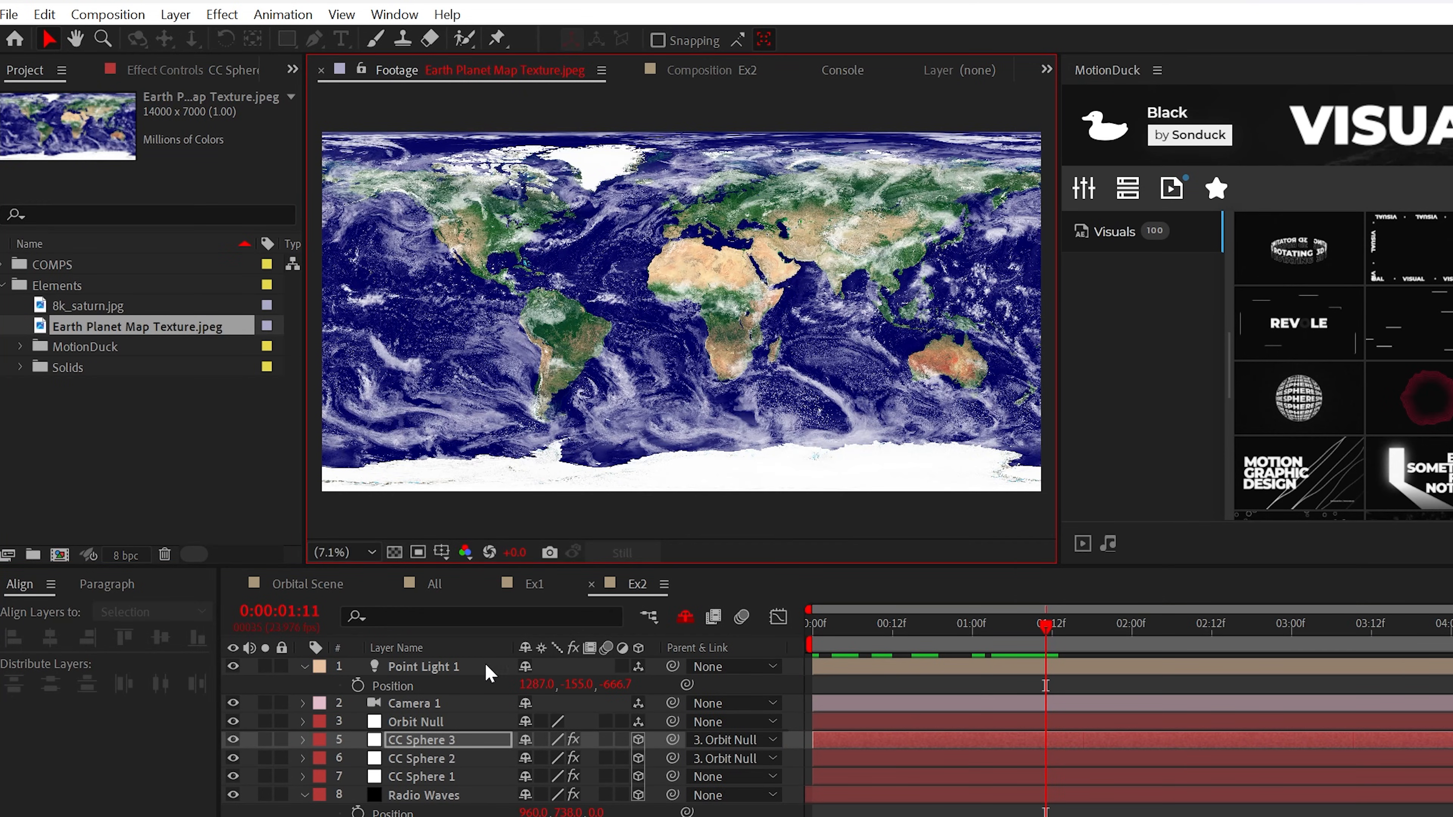
Step: Apply the Earth map texture to CC Sphere 3 and select the Design composition in Project
{"action": "left_click", "coordinate": [715, 70]}
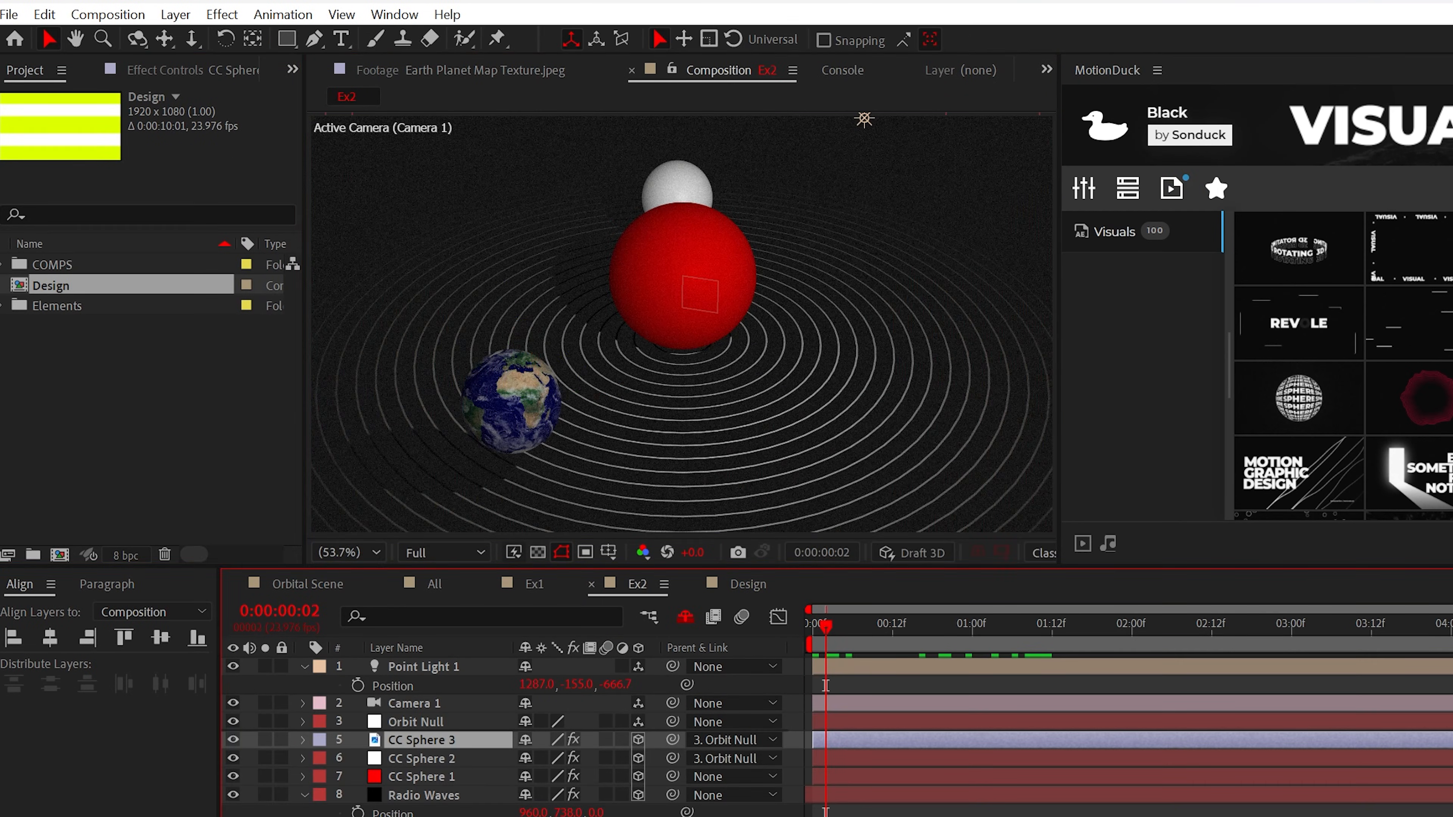
{"action": "left_click", "coordinate": [50, 291]}
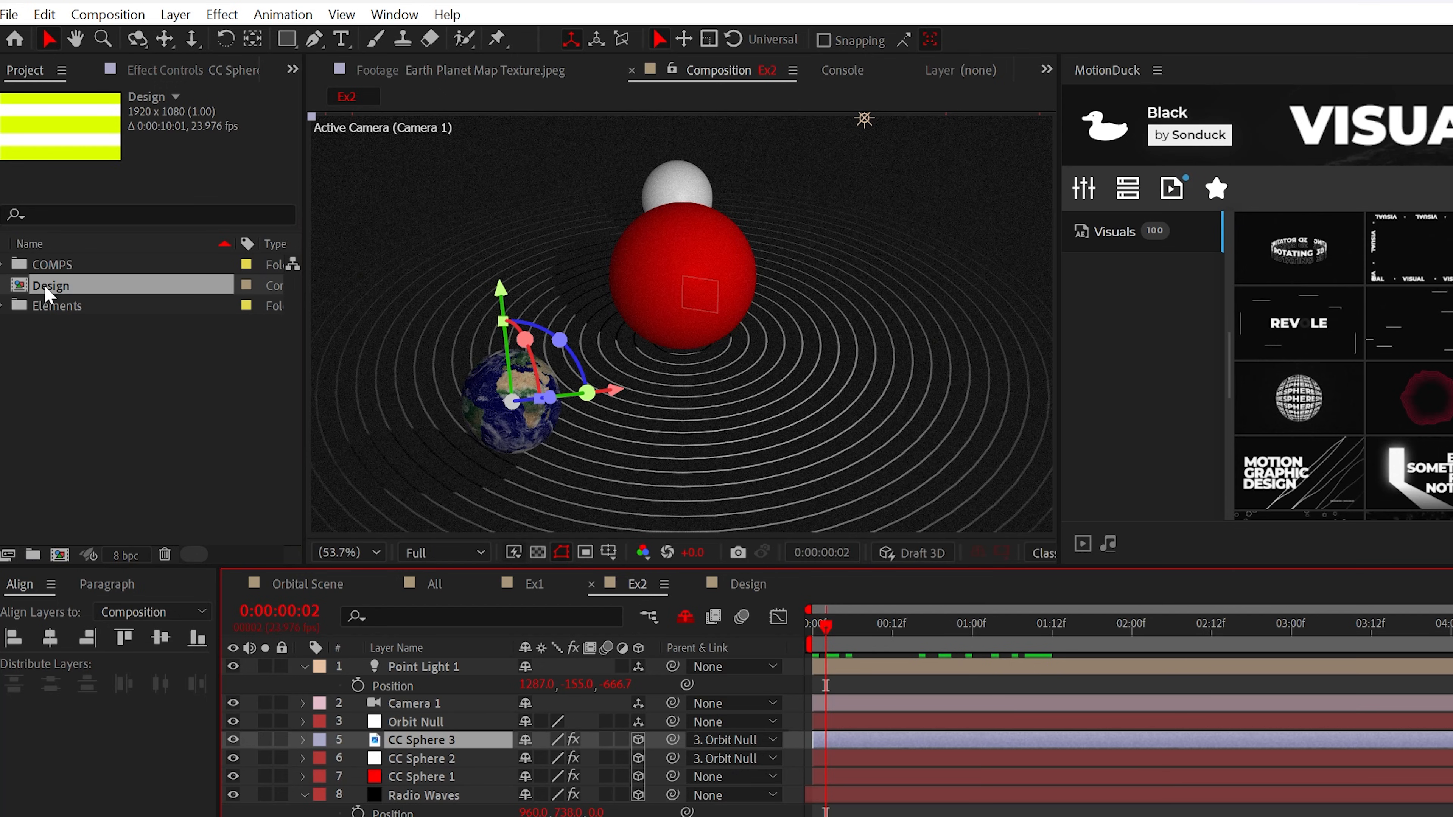